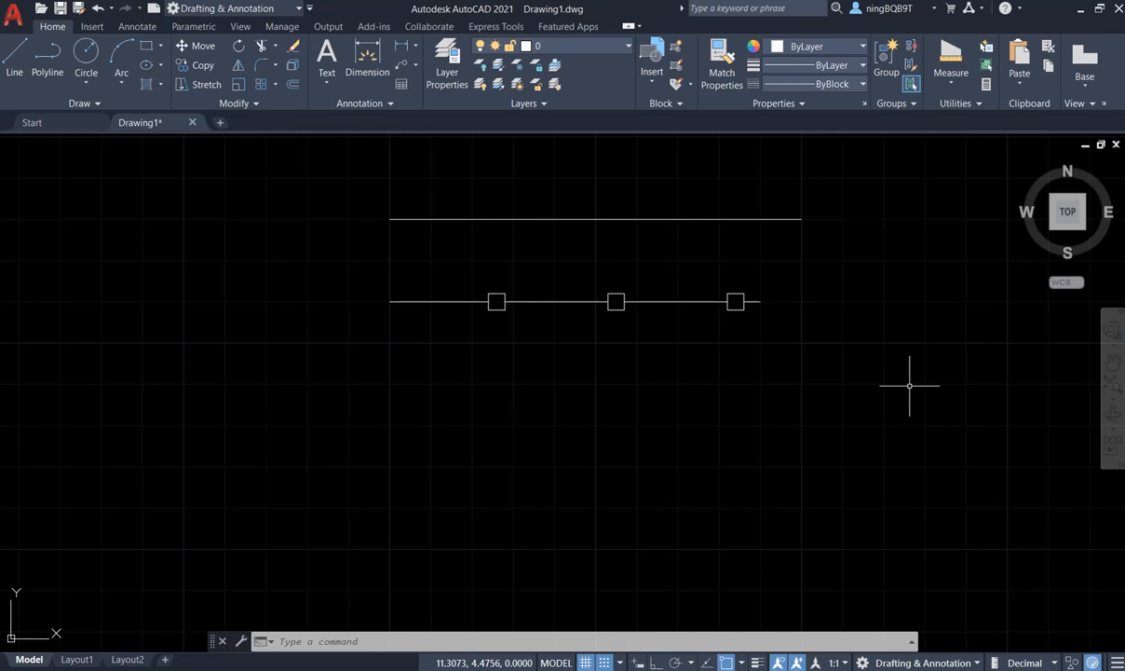
mouse_move(324, 145)
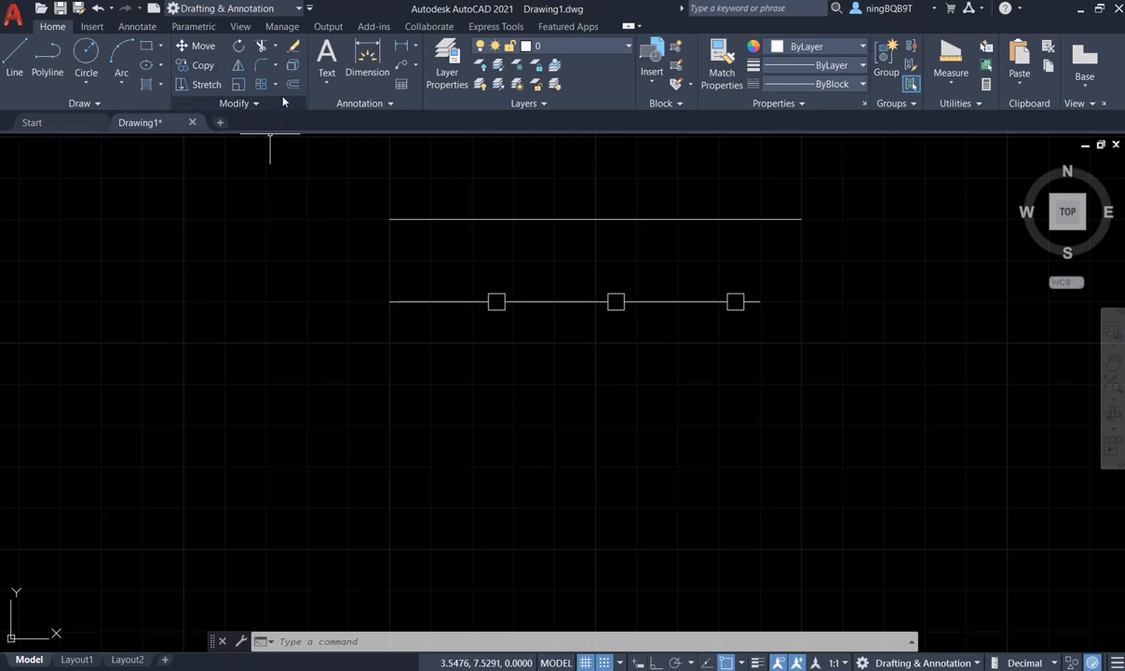
Expand the Modify tools and enter REVERSE at the command line without running it
click(239, 102)
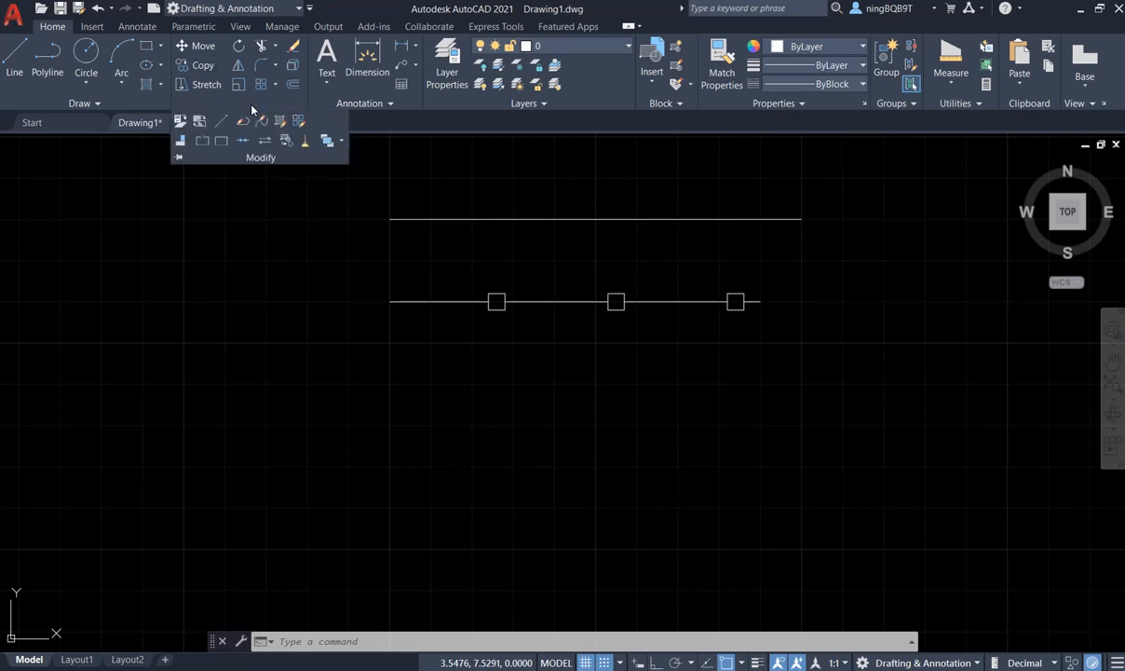
mouse_move(268, 142)
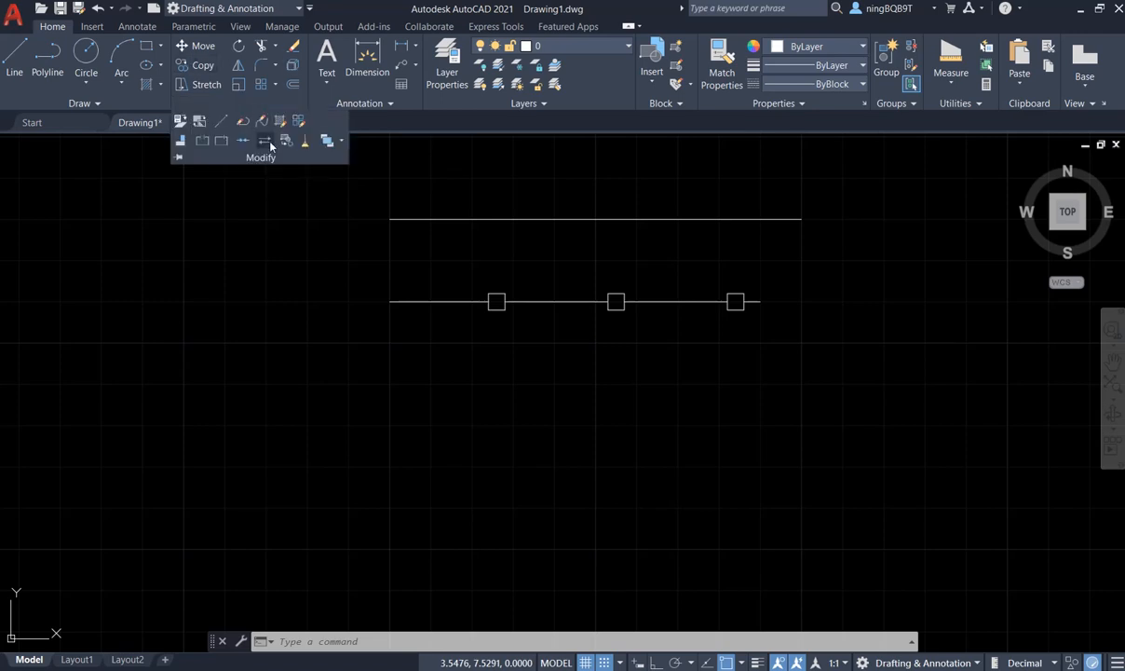
mouse_move(265, 139)
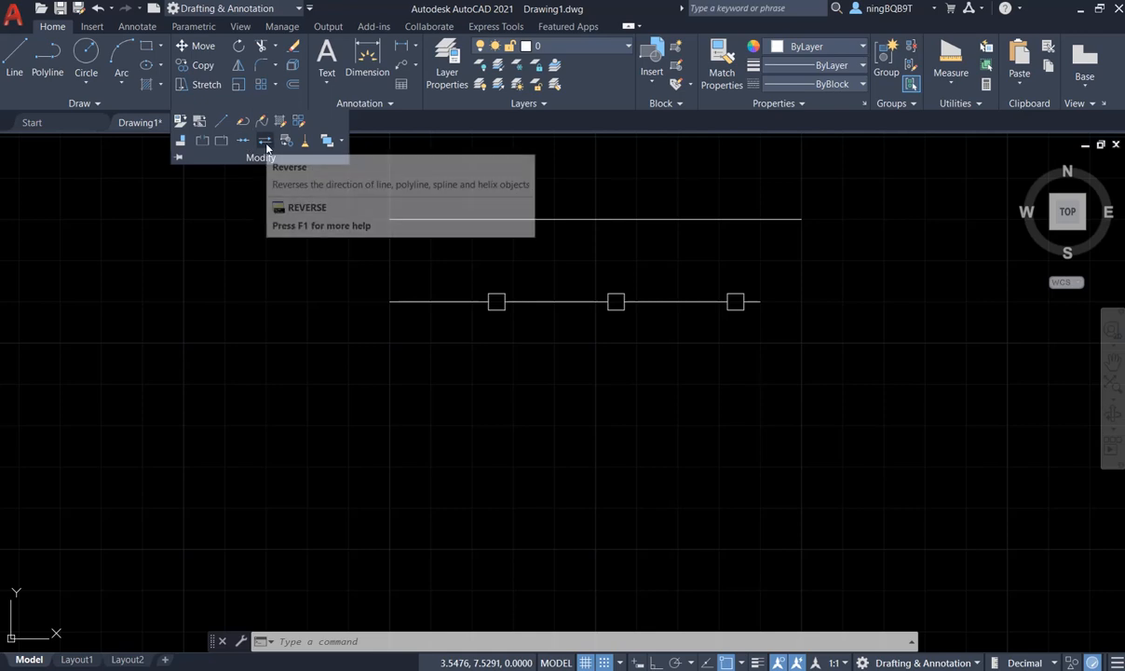
mouse_move(264, 140)
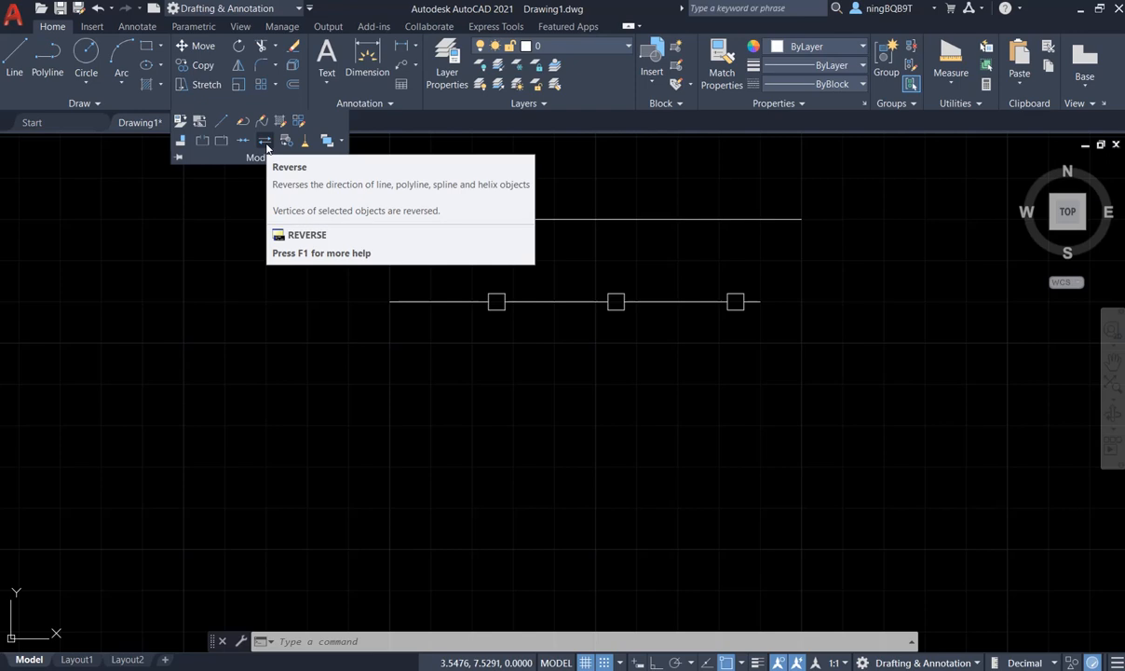
mouse_move(389, 287)
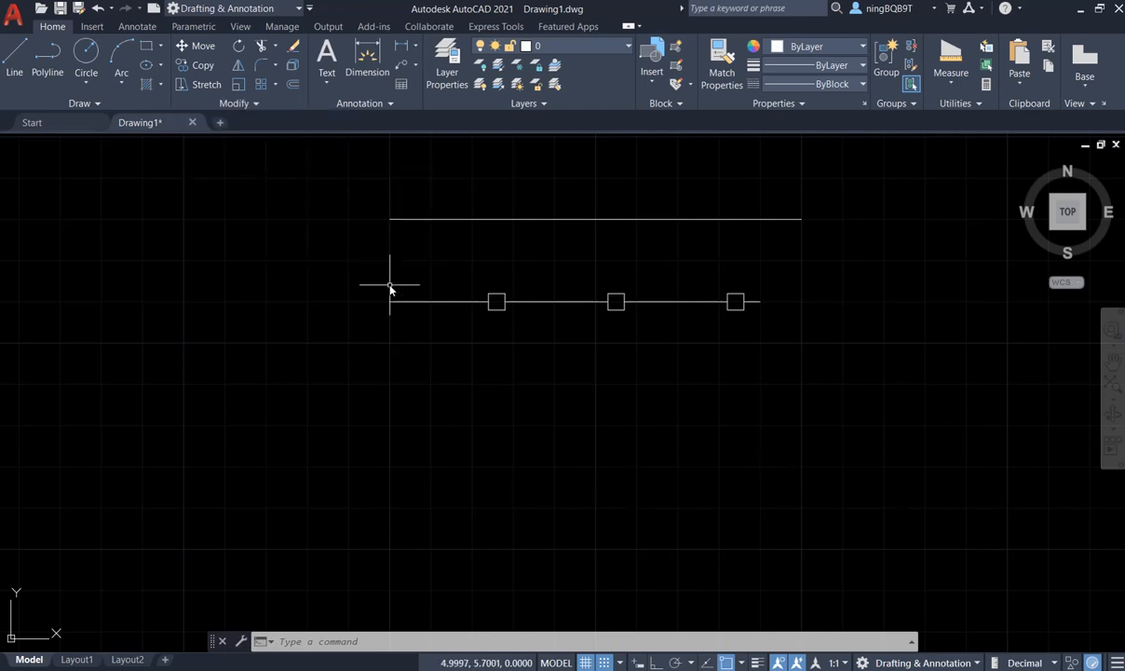
mouse_move(476, 449)
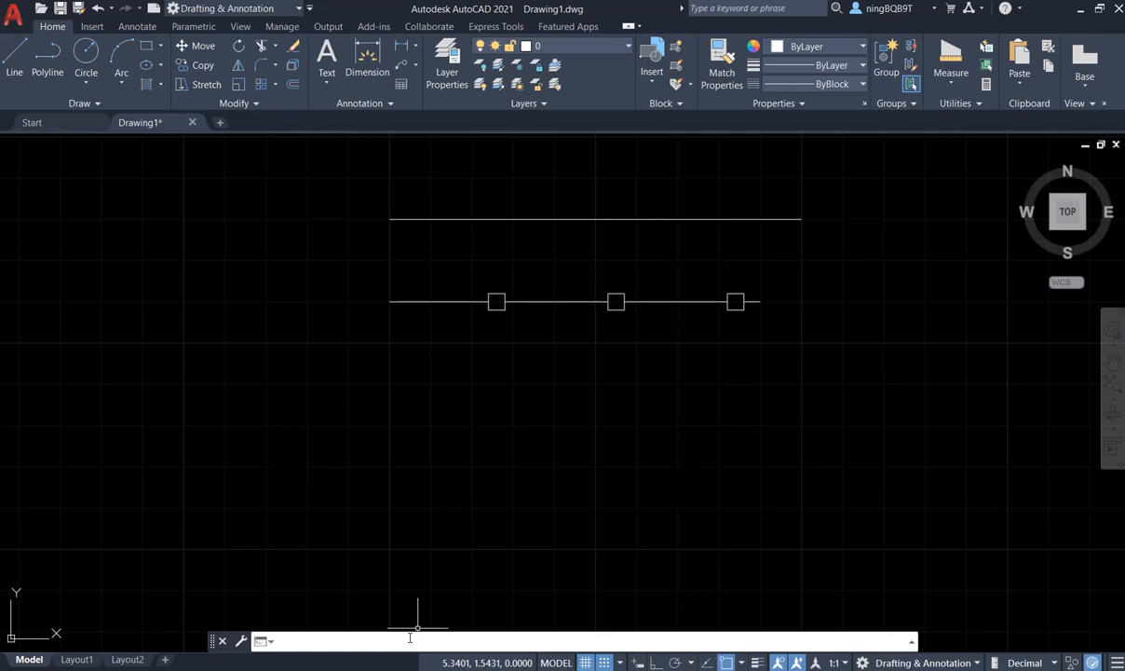
text(r)
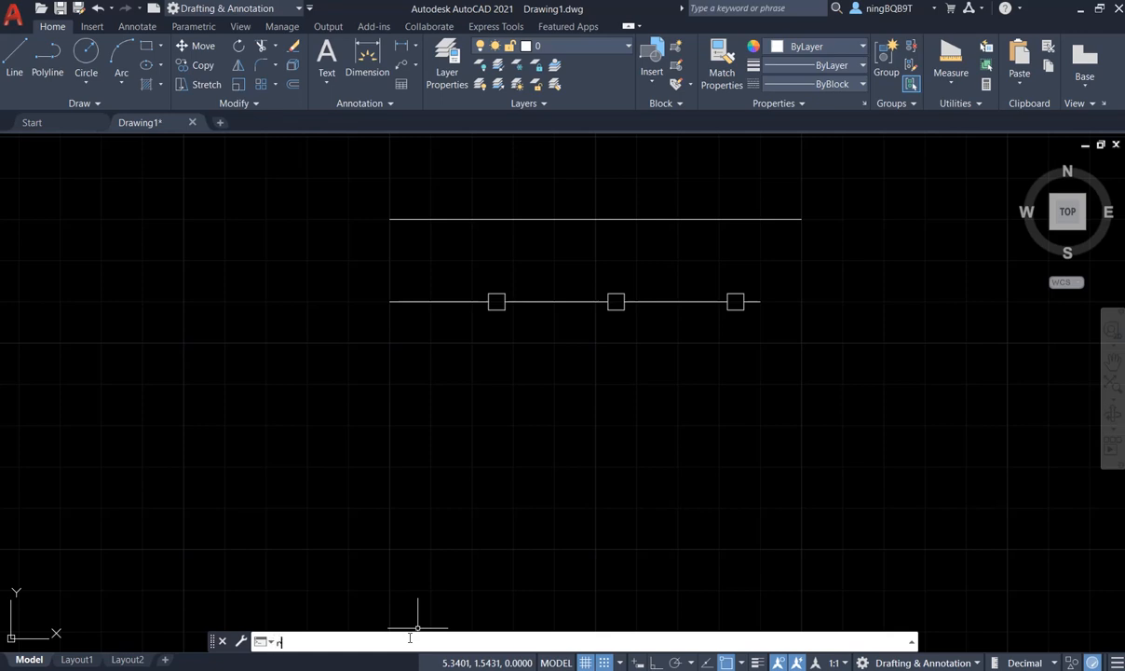
text(REVERSE)
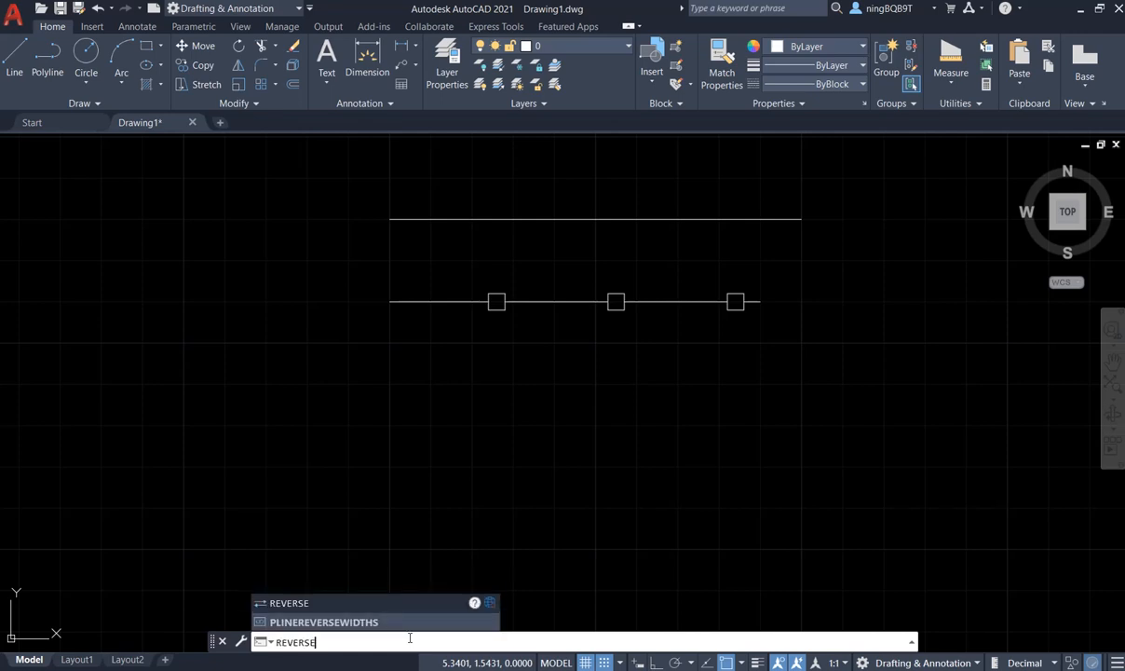
mouse_move(324, 417)
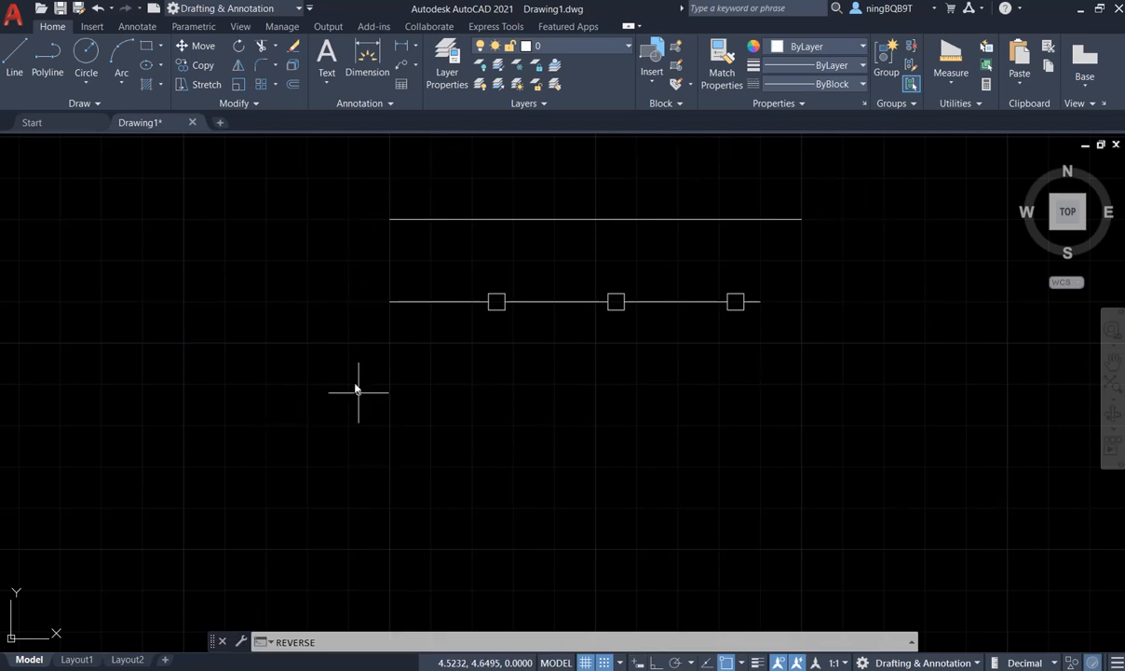
mouse_move(387, 246)
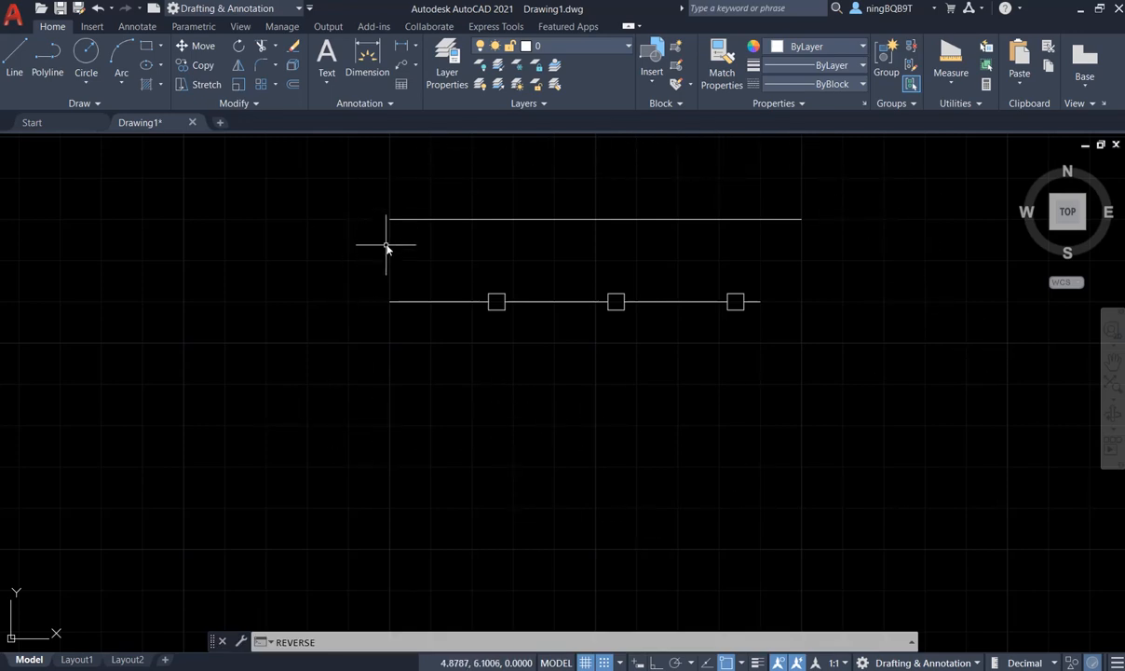
mouse_move(510, 305)
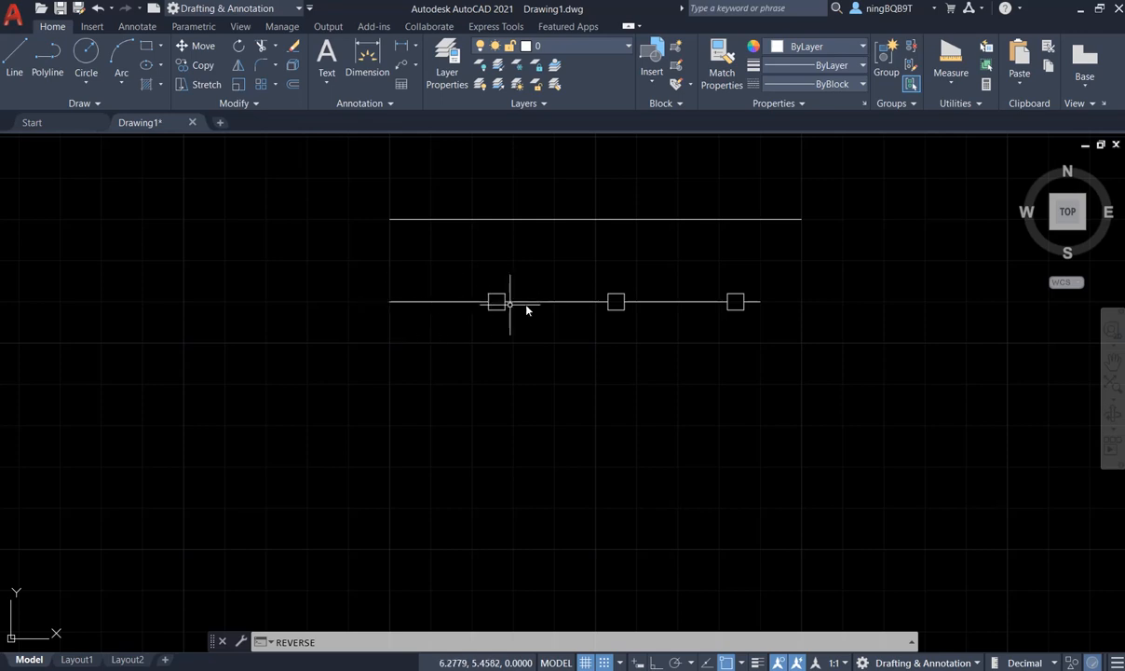
mouse_move(496, 313)
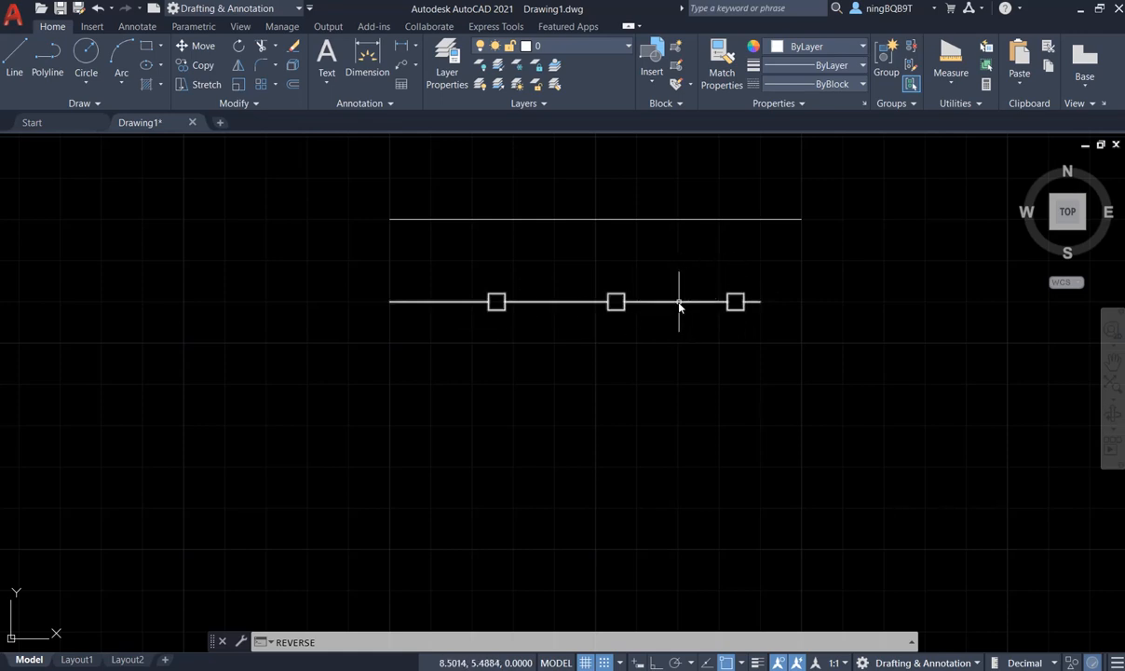
mouse_move(421, 242)
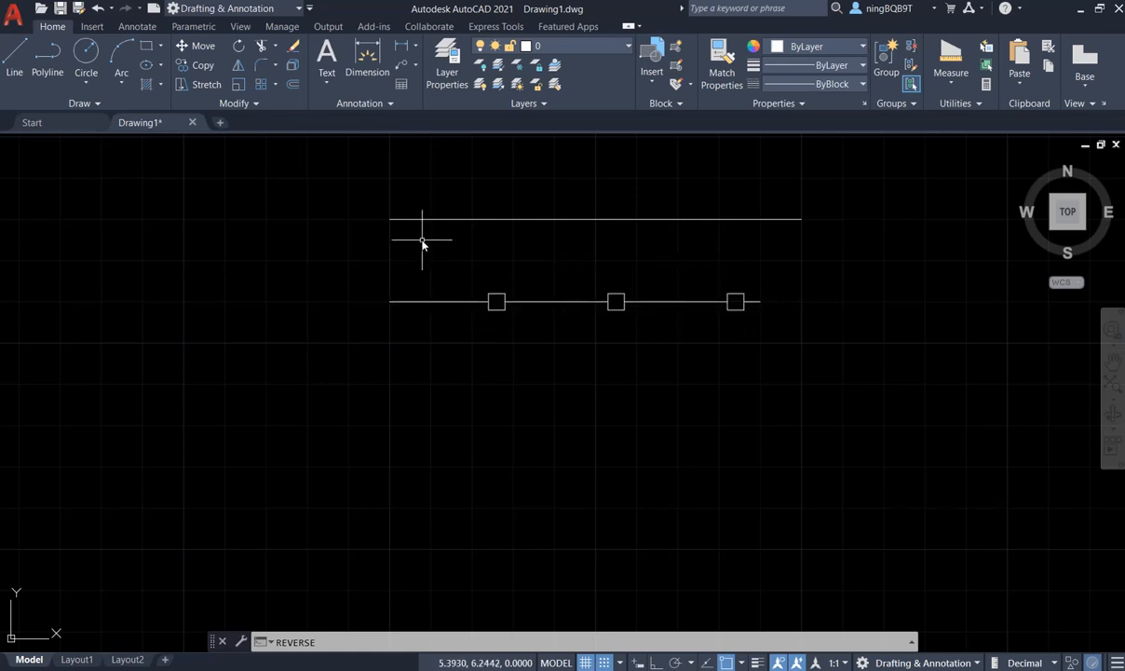
mouse_move(291, 179)
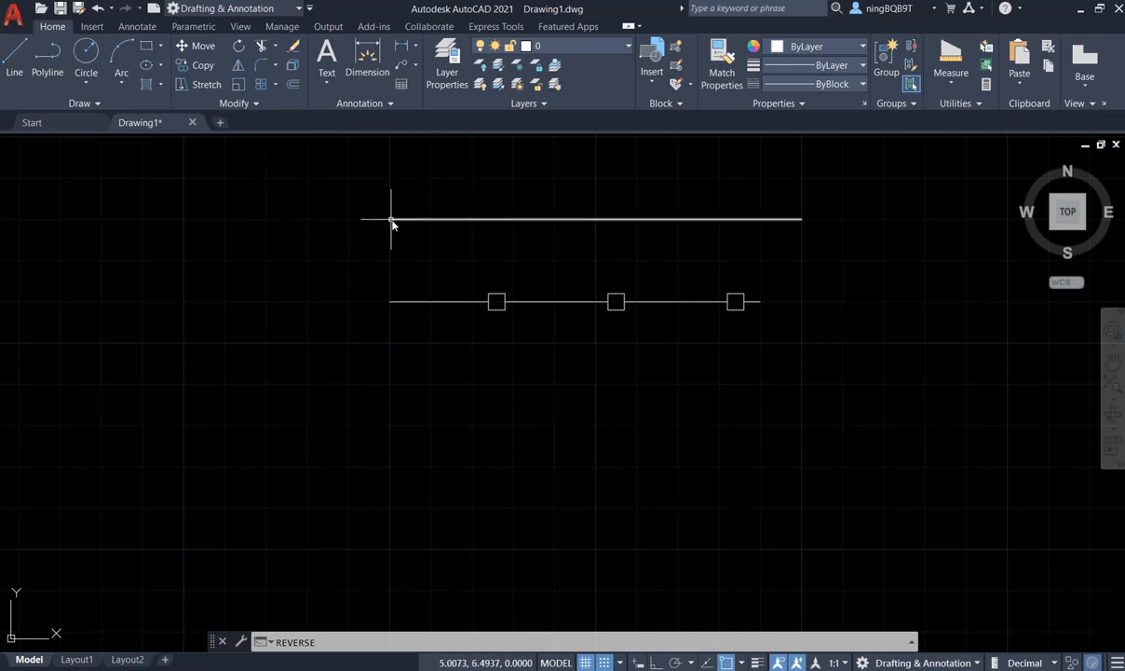
mouse_move(432, 224)
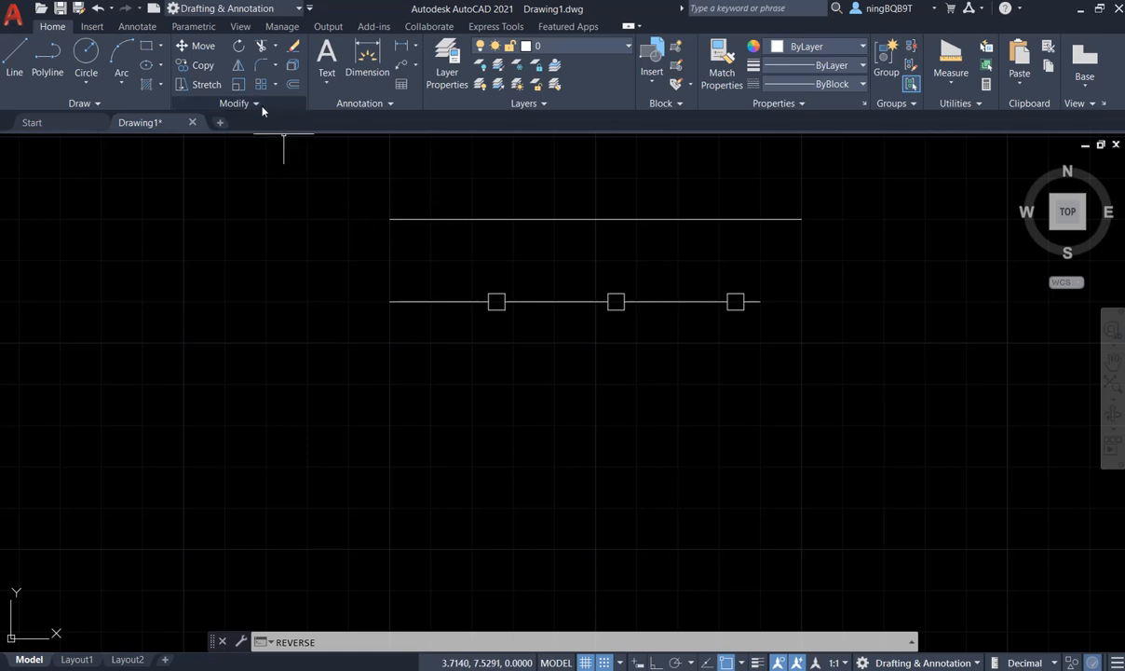
click(238, 105)
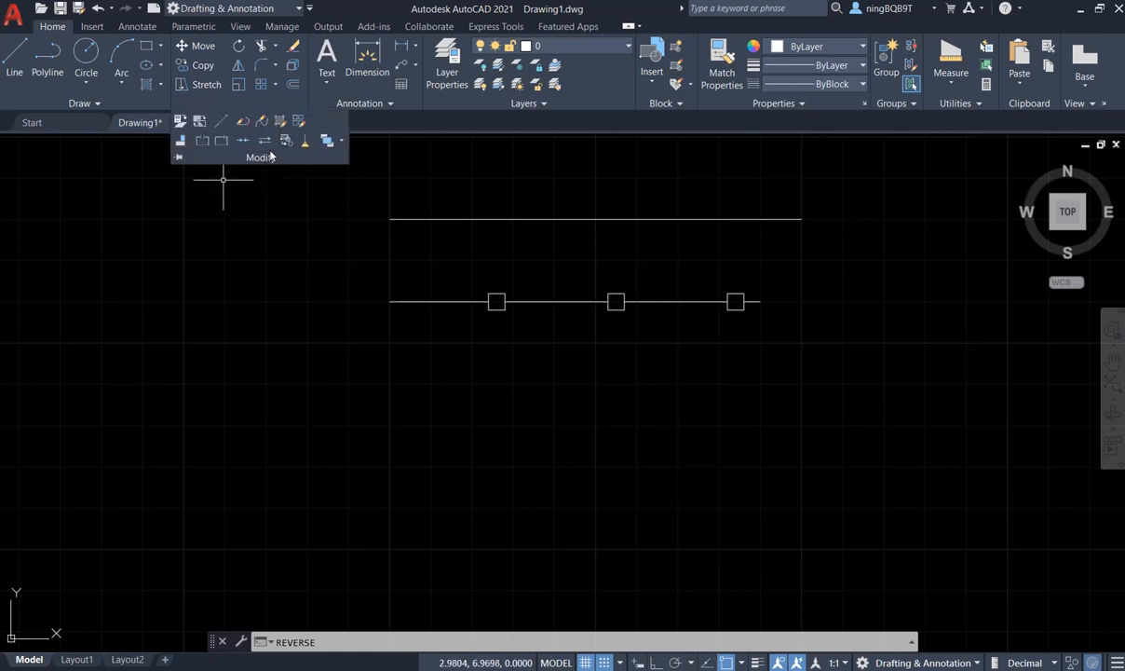
mouse_move(265, 141)
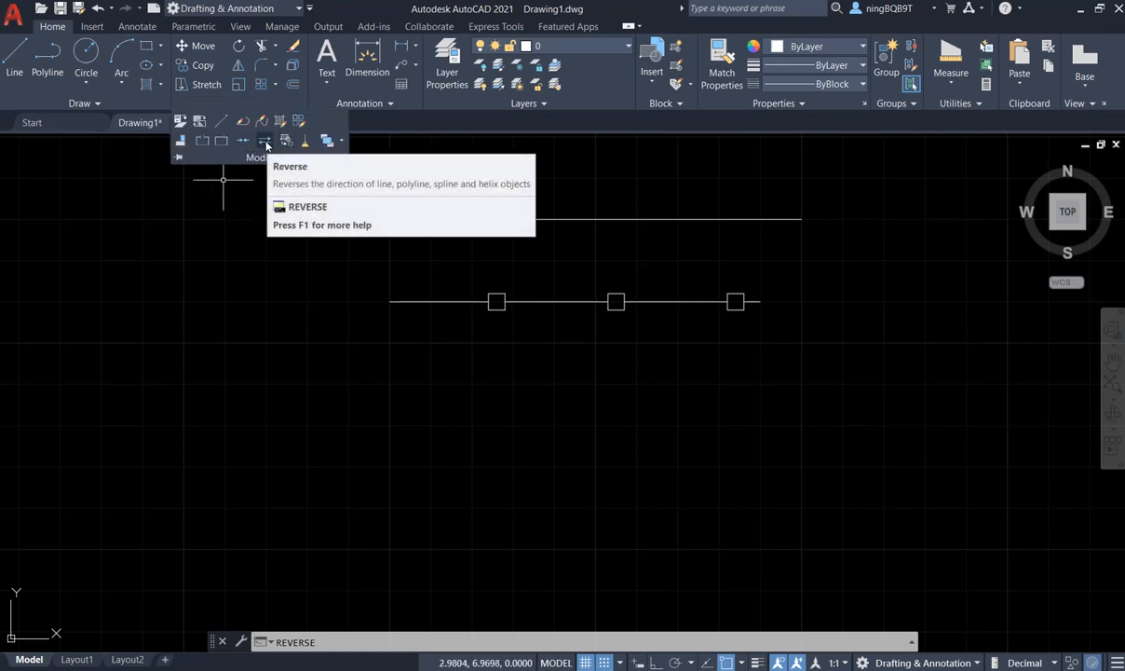
click(265, 140)
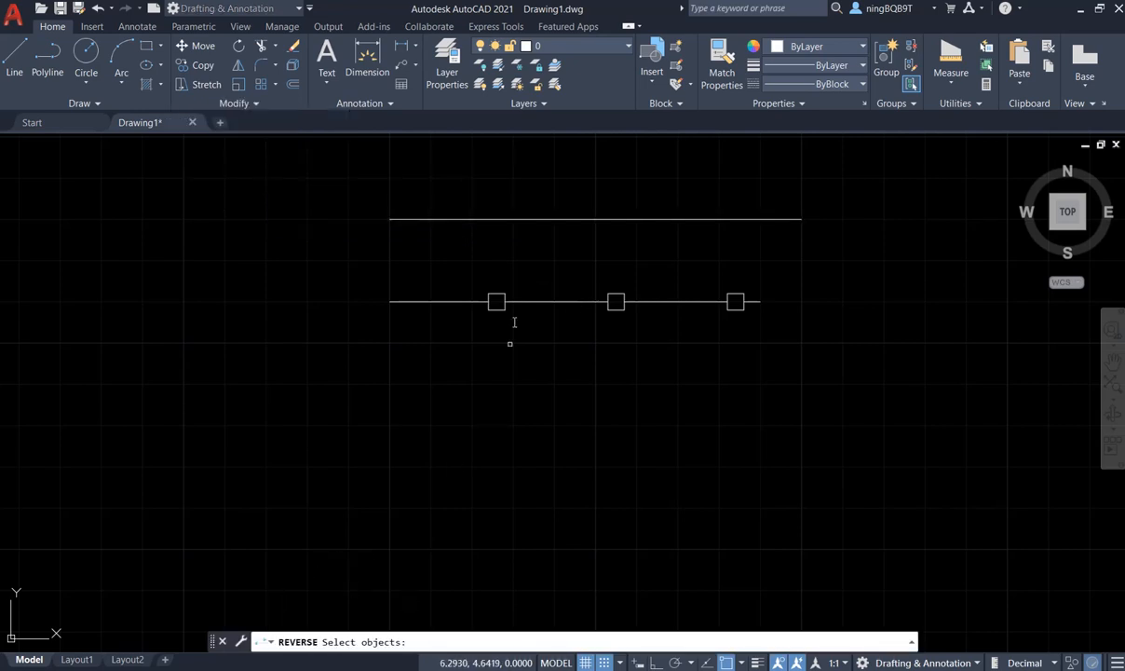
mouse_move(473, 220)
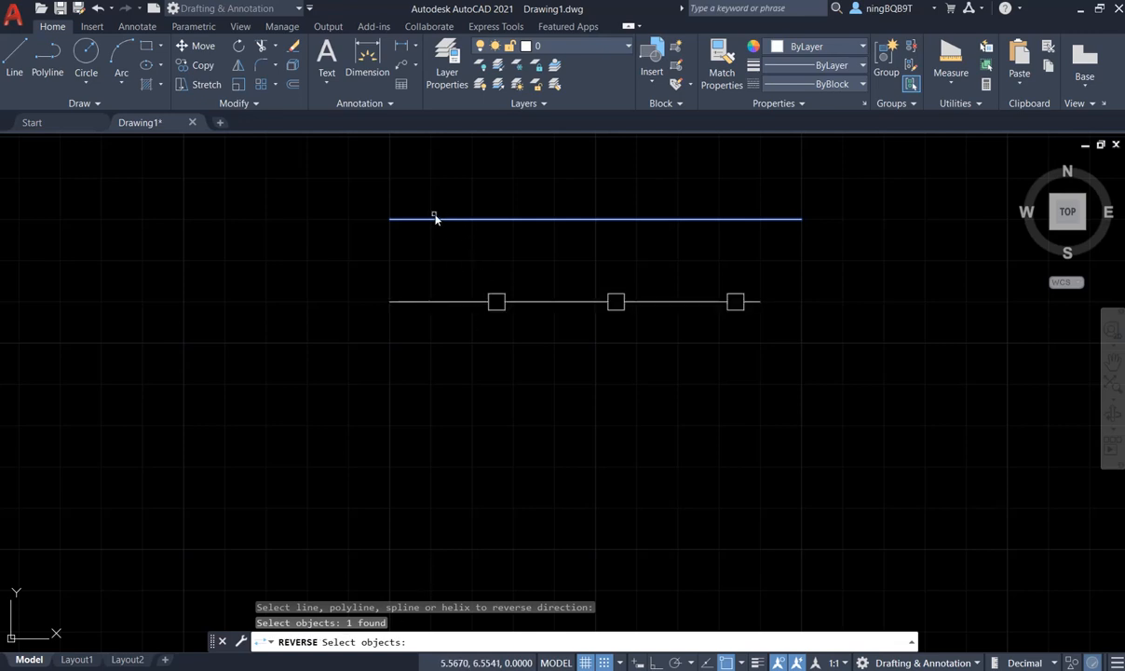
mouse_move(510, 235)
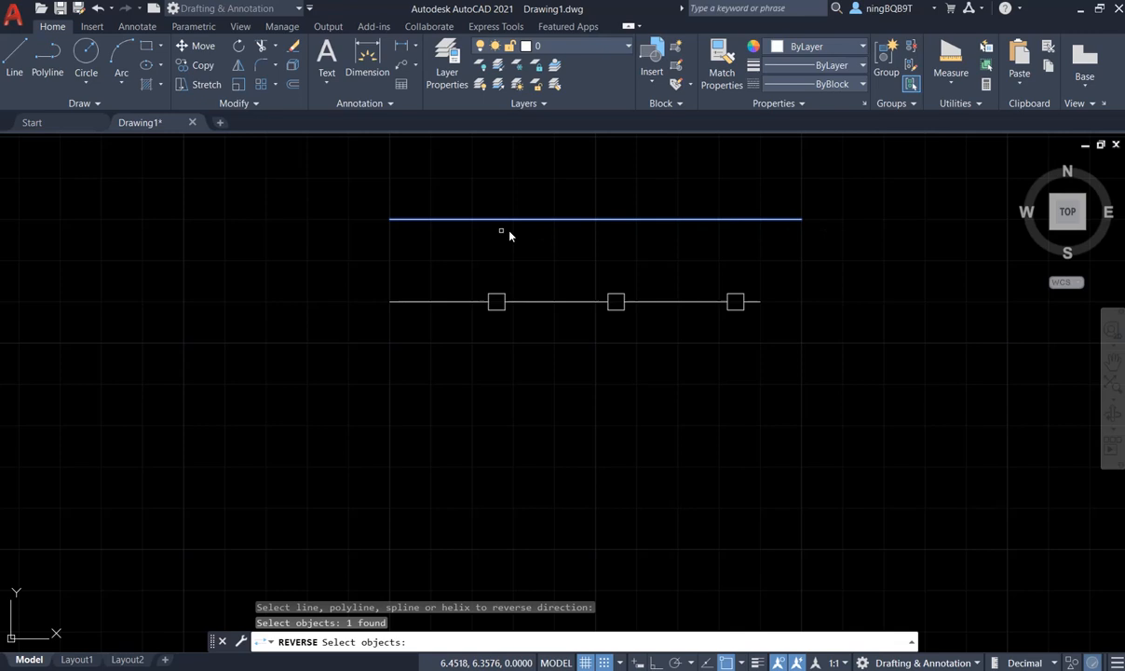
mouse_move(415, 245)
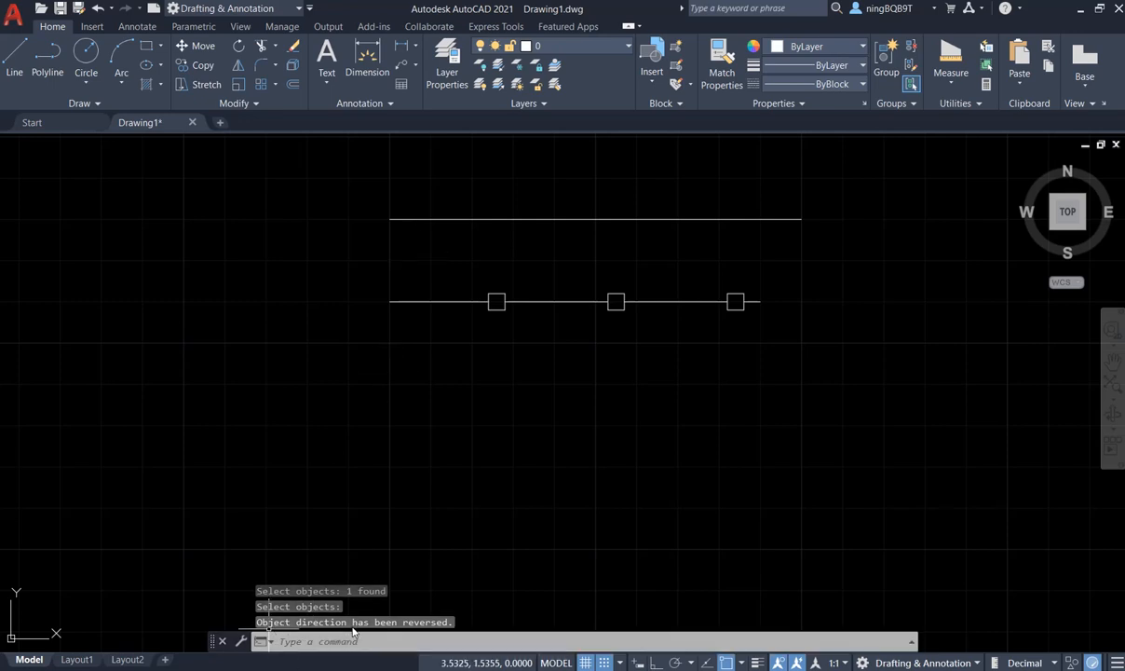
mouse_move(568, 593)
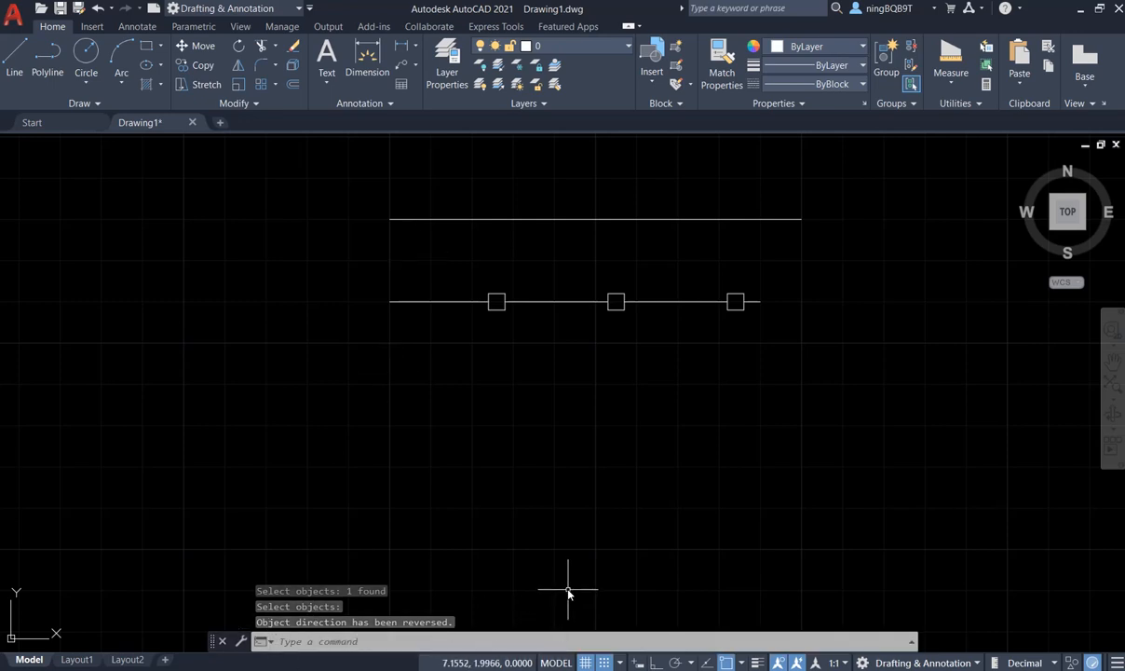
mouse_move(605, 220)
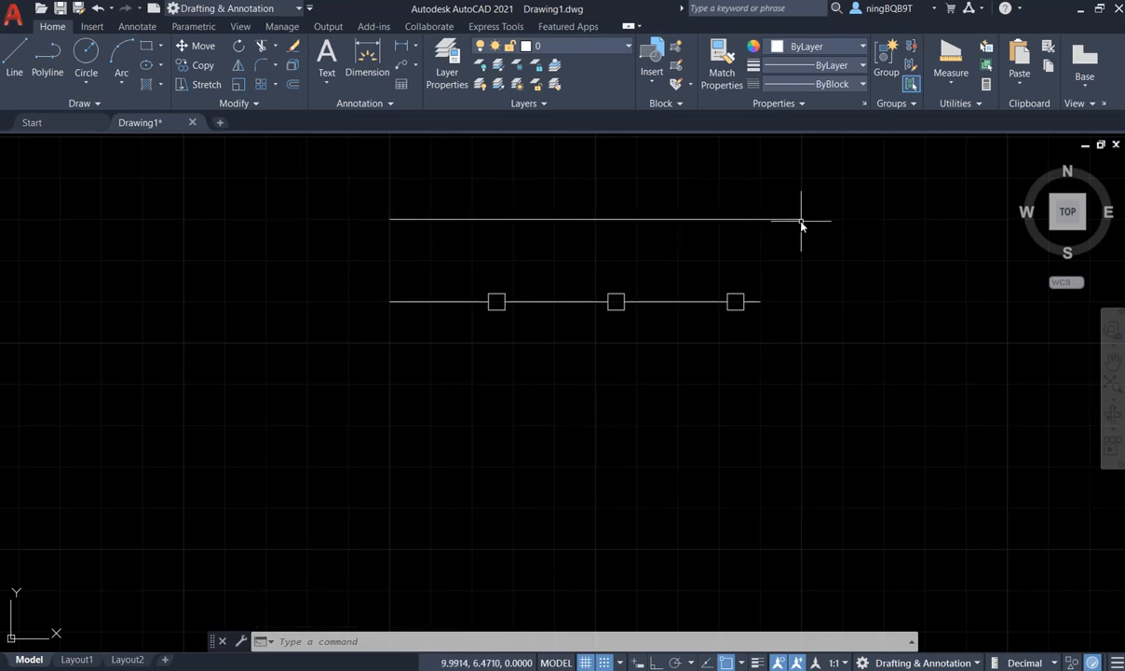
mouse_move(674, 231)
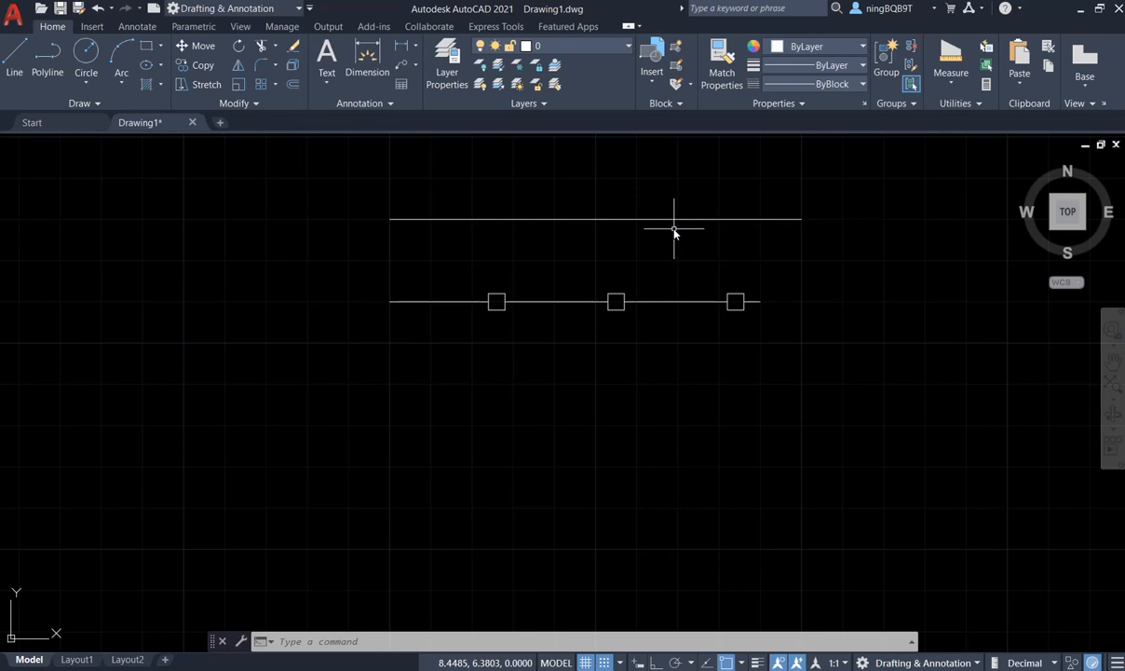
mouse_move(726, 227)
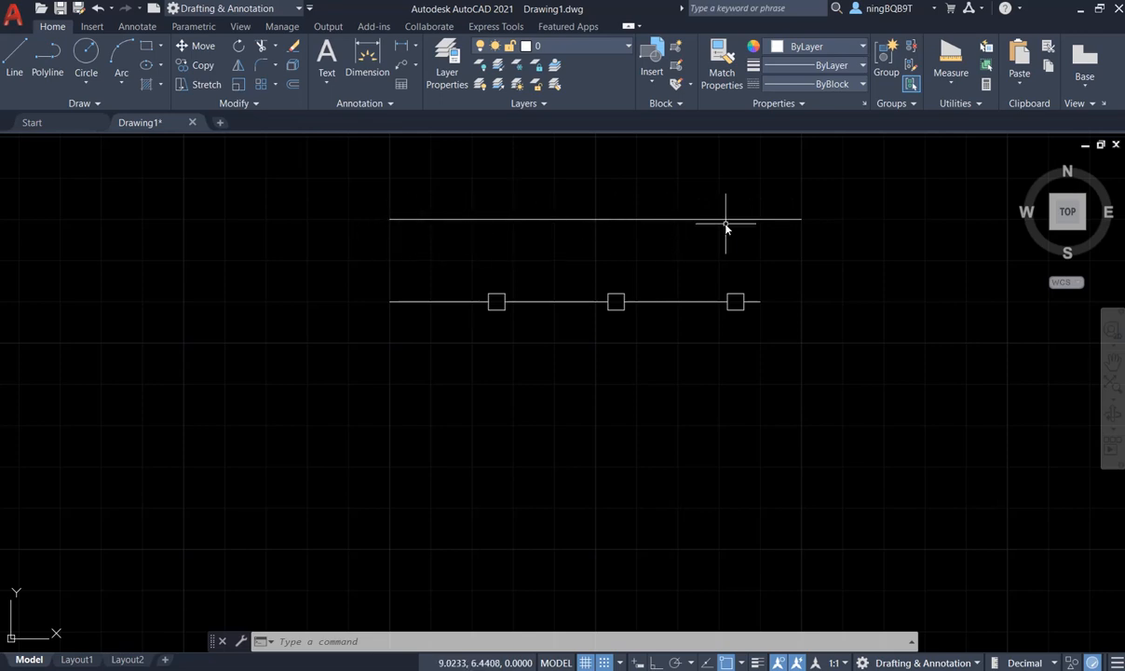
mouse_move(400, 223)
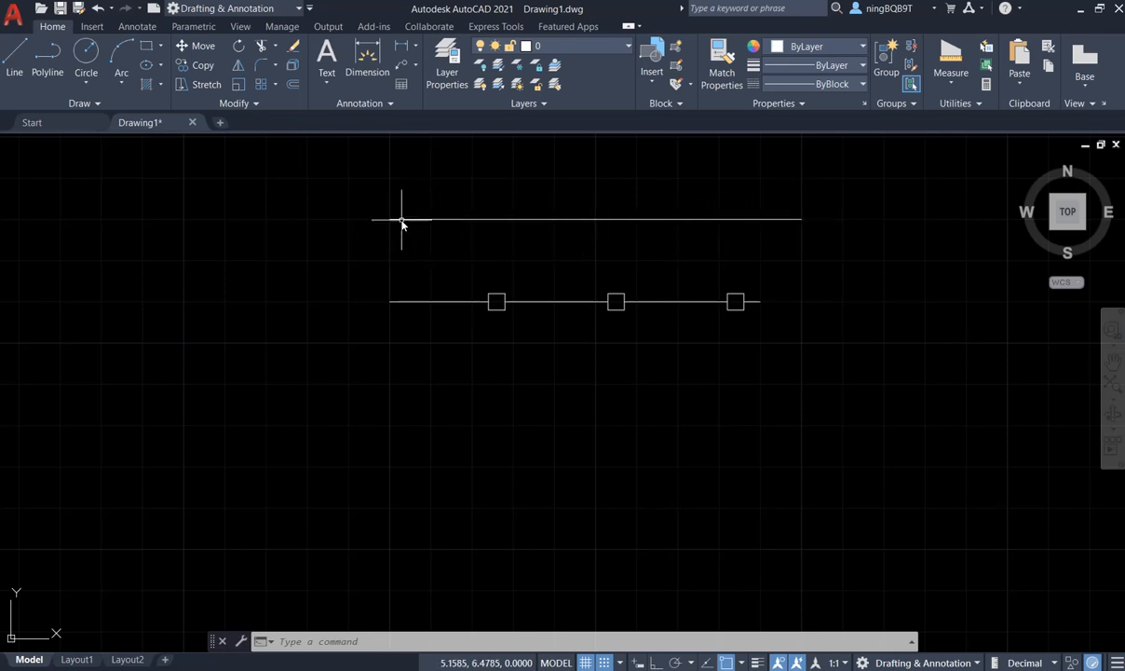
mouse_move(453, 231)
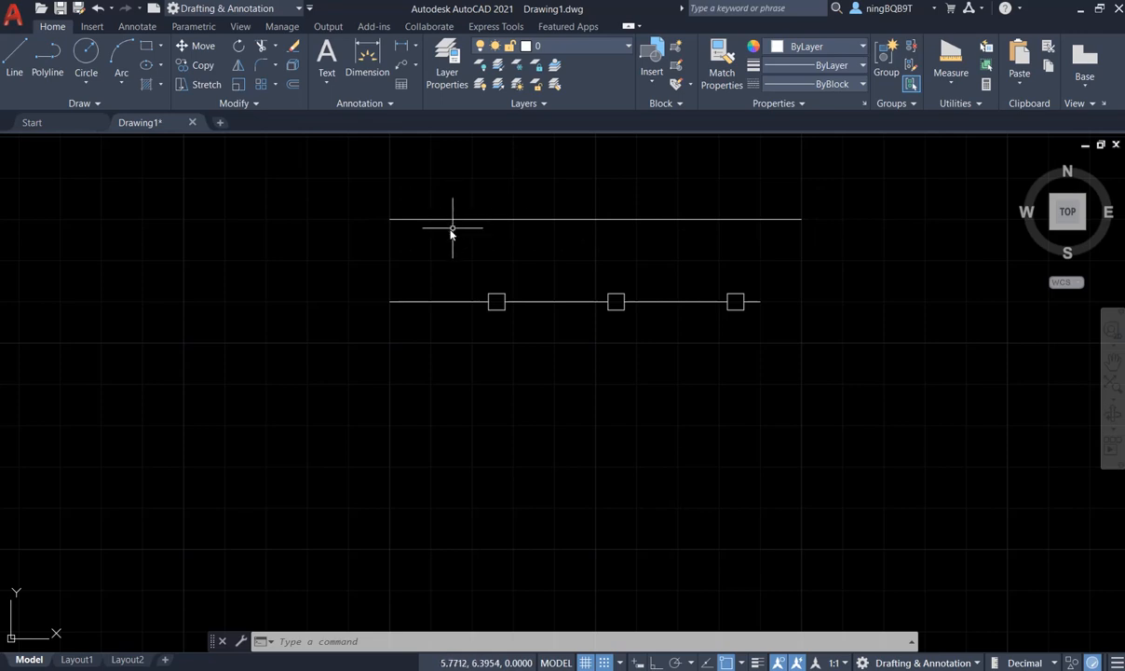
mouse_move(562, 265)
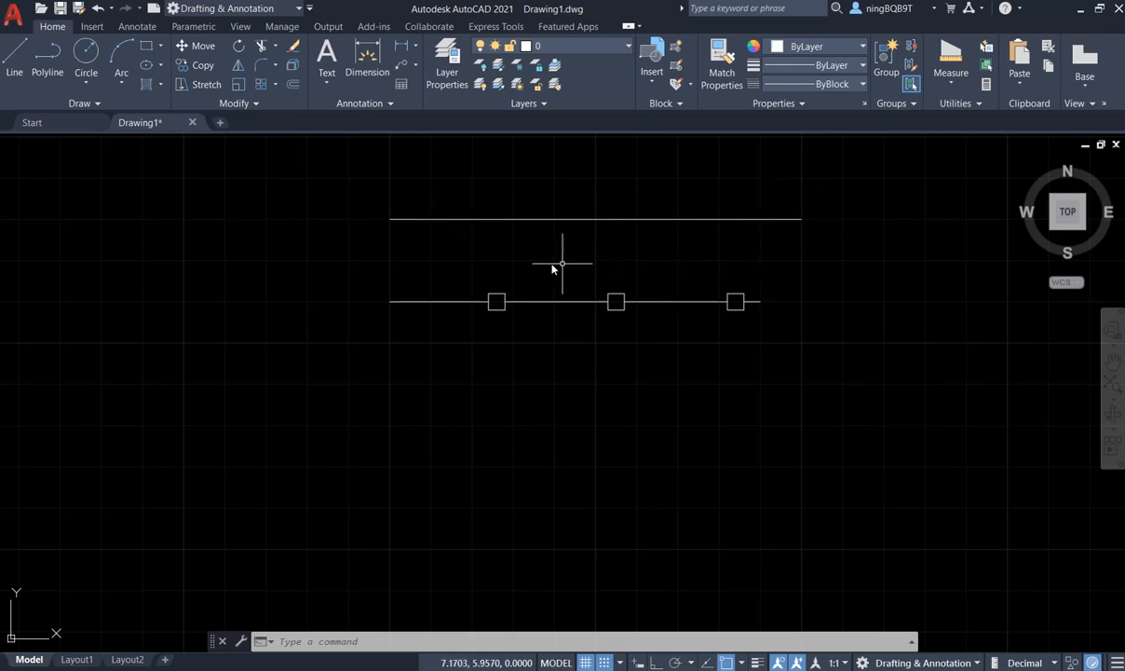
mouse_move(489, 261)
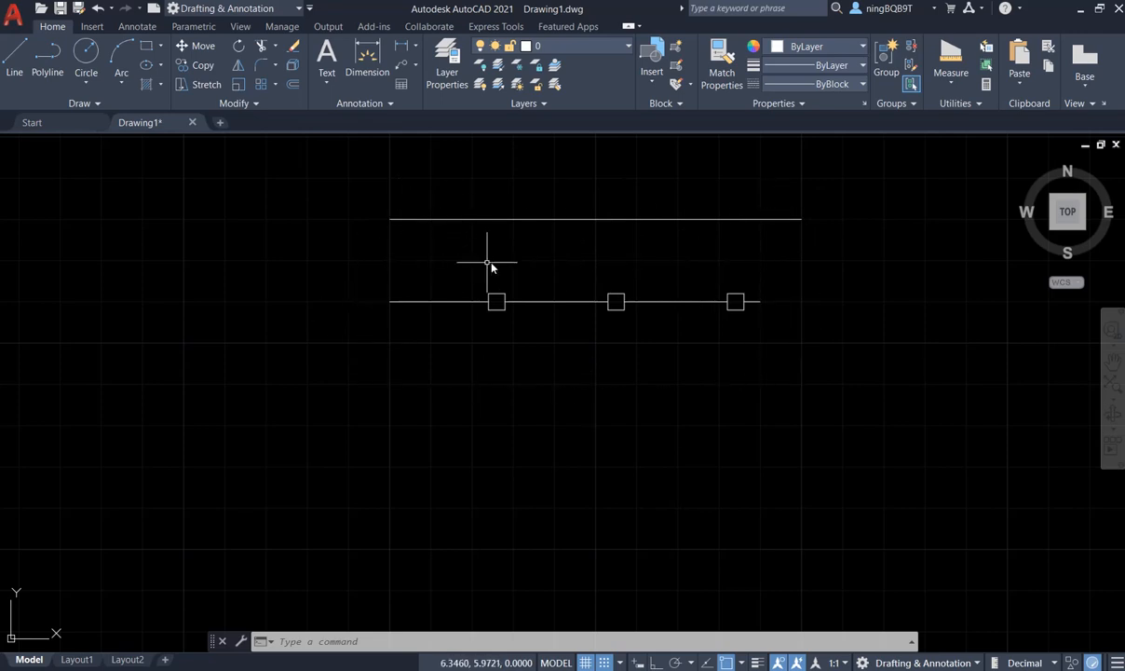
mouse_move(373, 305)
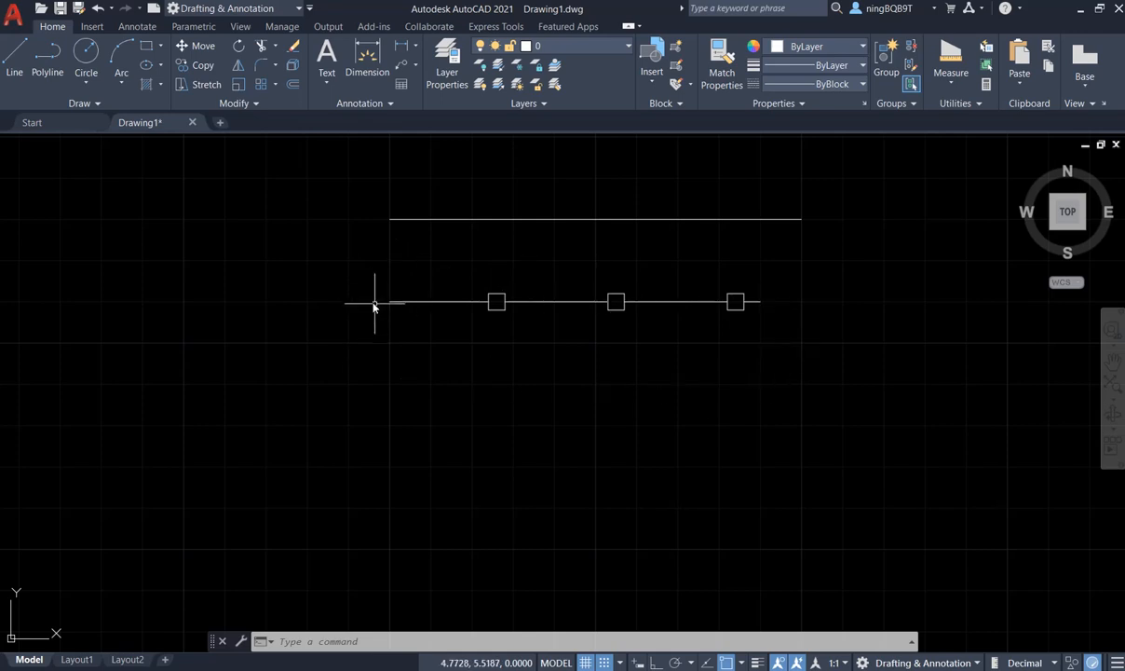
mouse_move(698, 307)
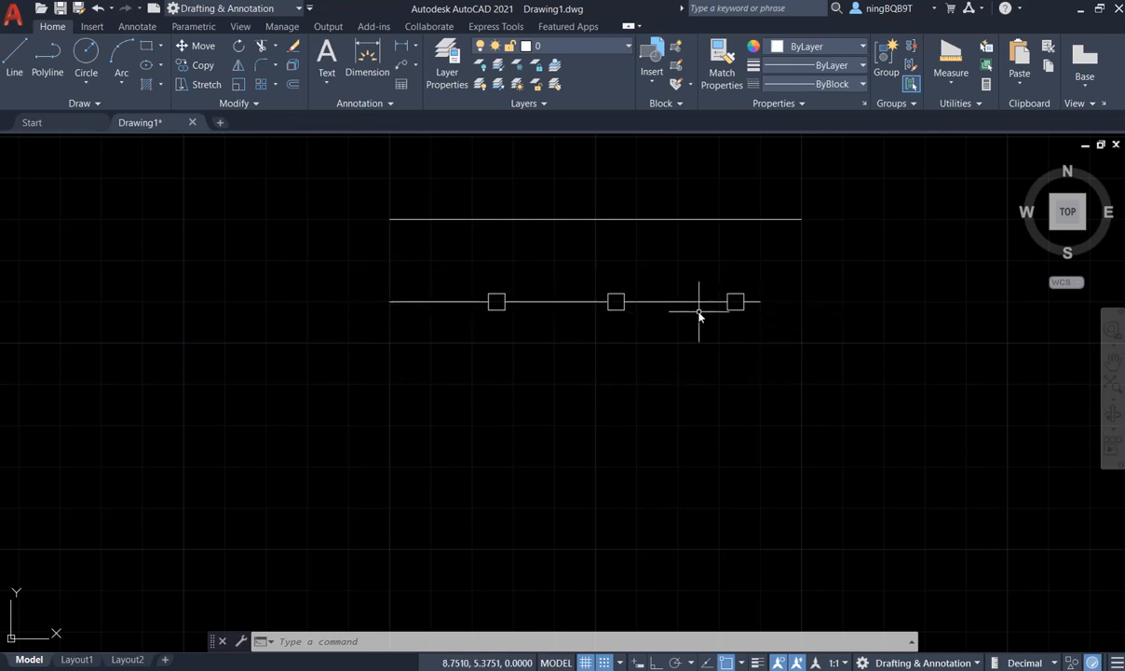
mouse_move(457, 283)
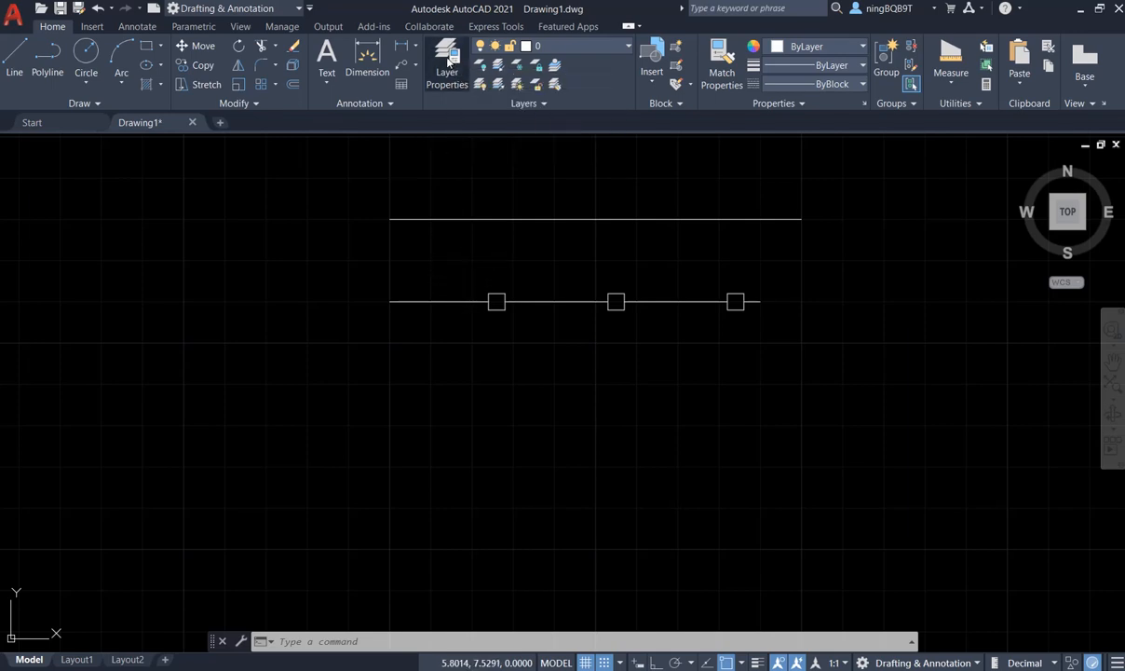
From the layer list, reach the loadable linetypes via layer 0's Linetype
click(447, 64)
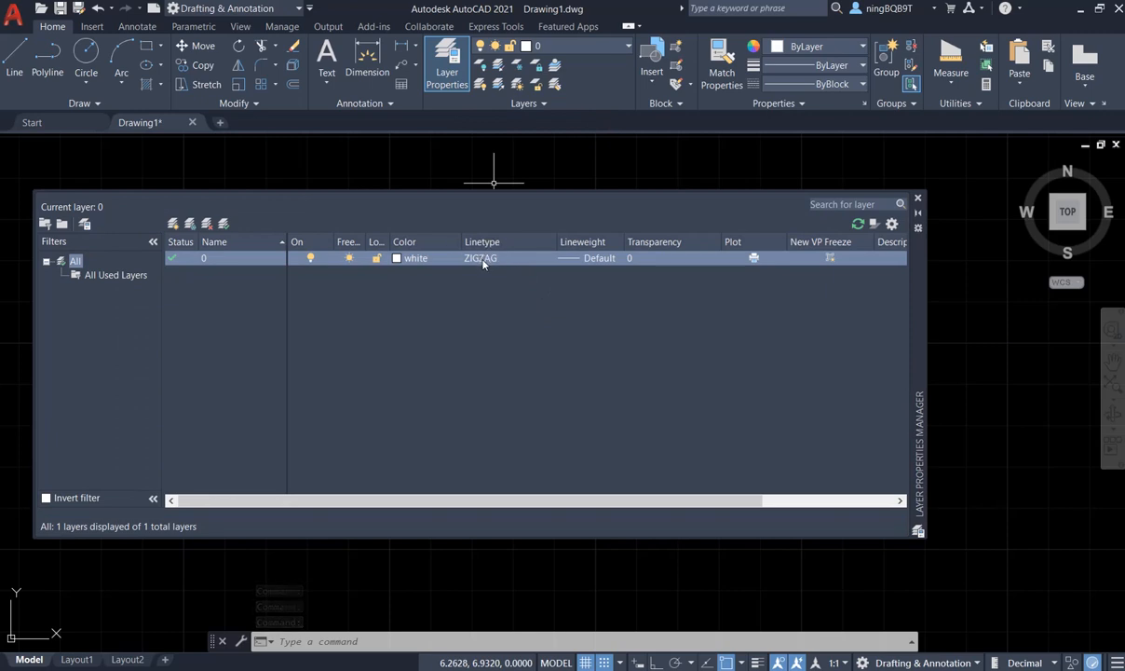
click(481, 257)
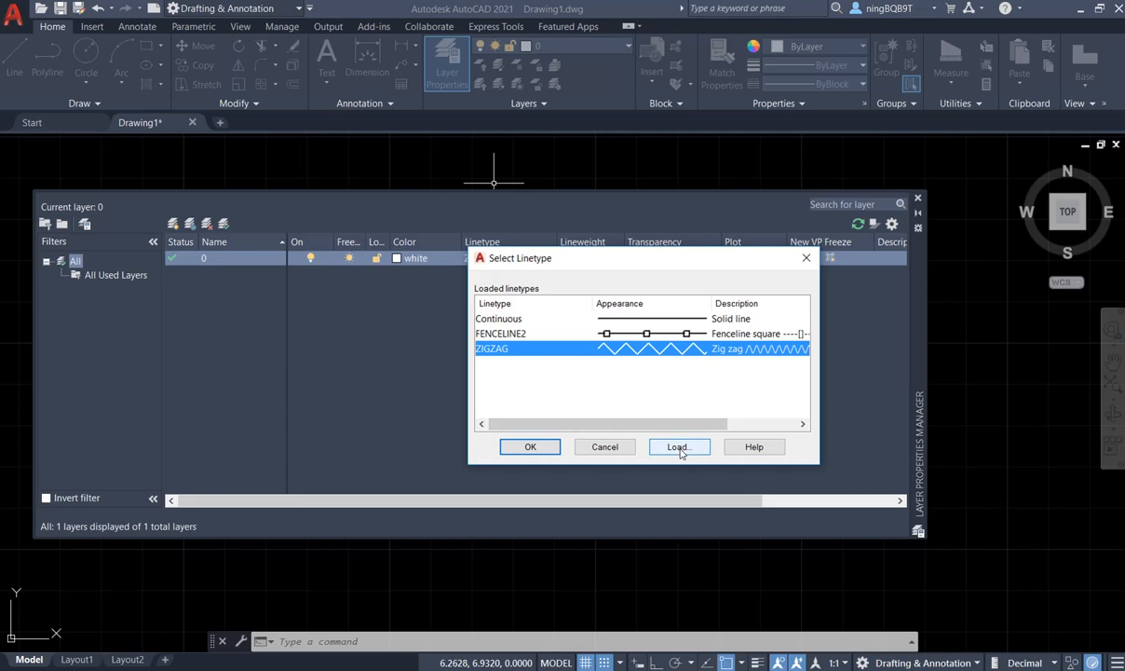
click(679, 447)
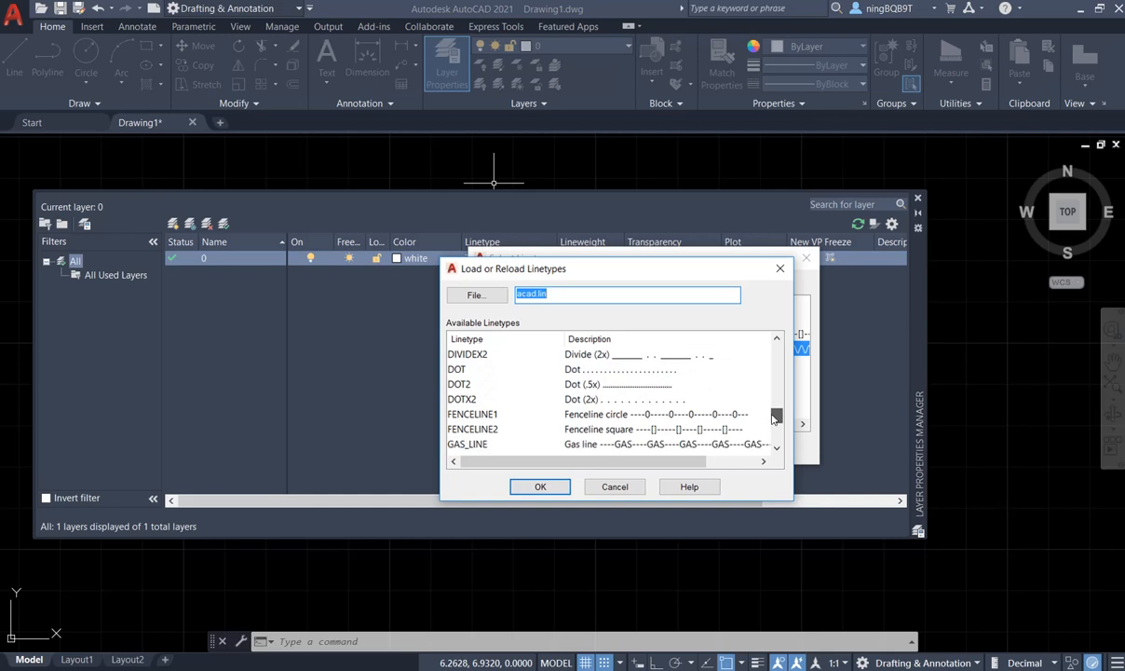
mouse_move(611, 436)
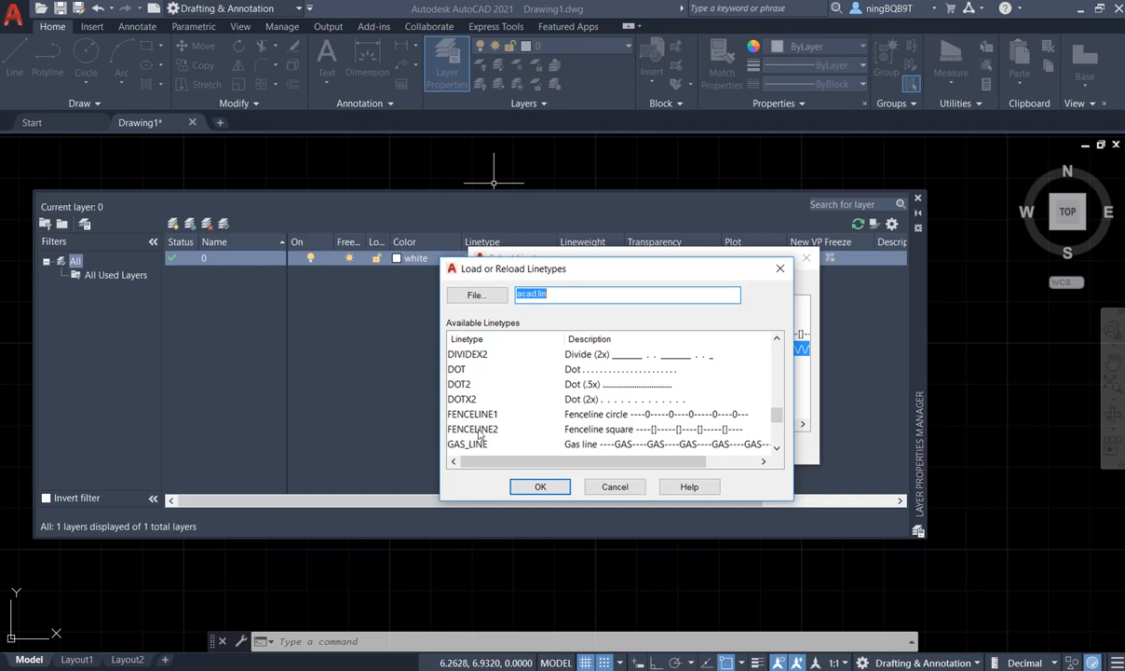
mouse_move(466, 434)
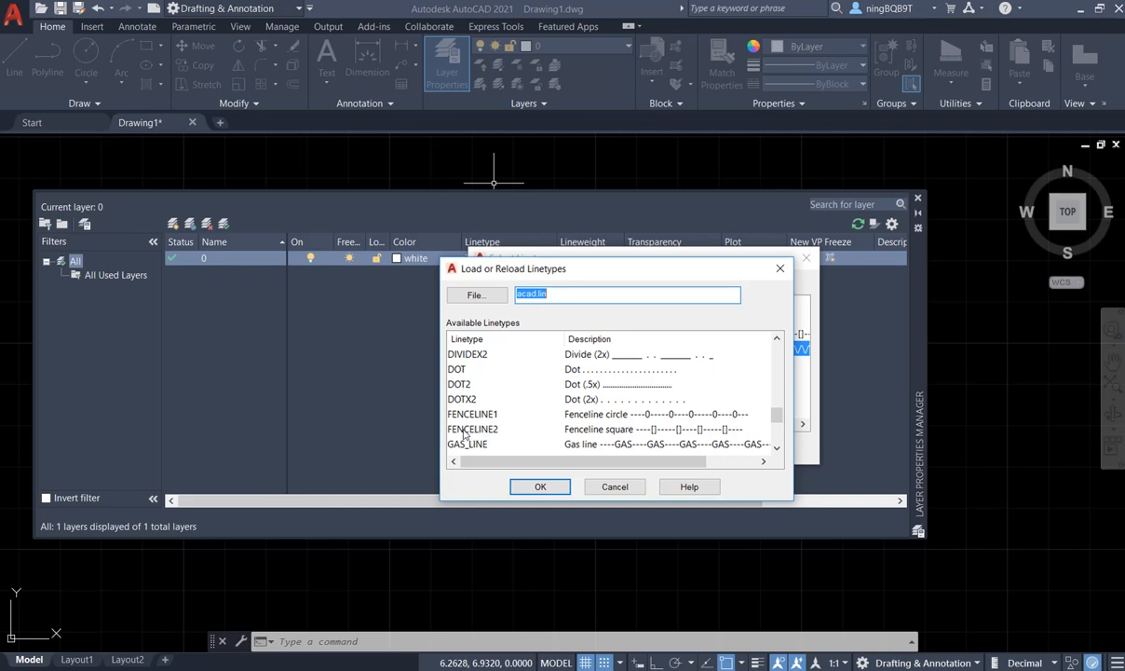
Select FENCELINE2 to load, then cancel back out keeping layer 0 on ZIGZAG
click(473, 428)
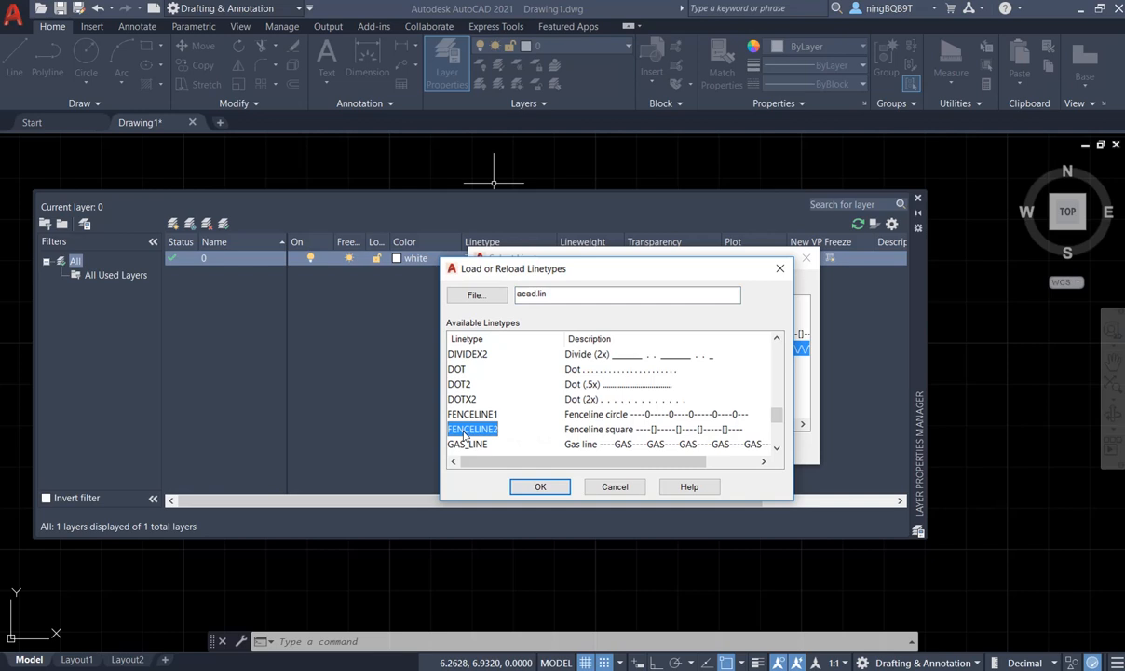
mouse_move(686, 436)
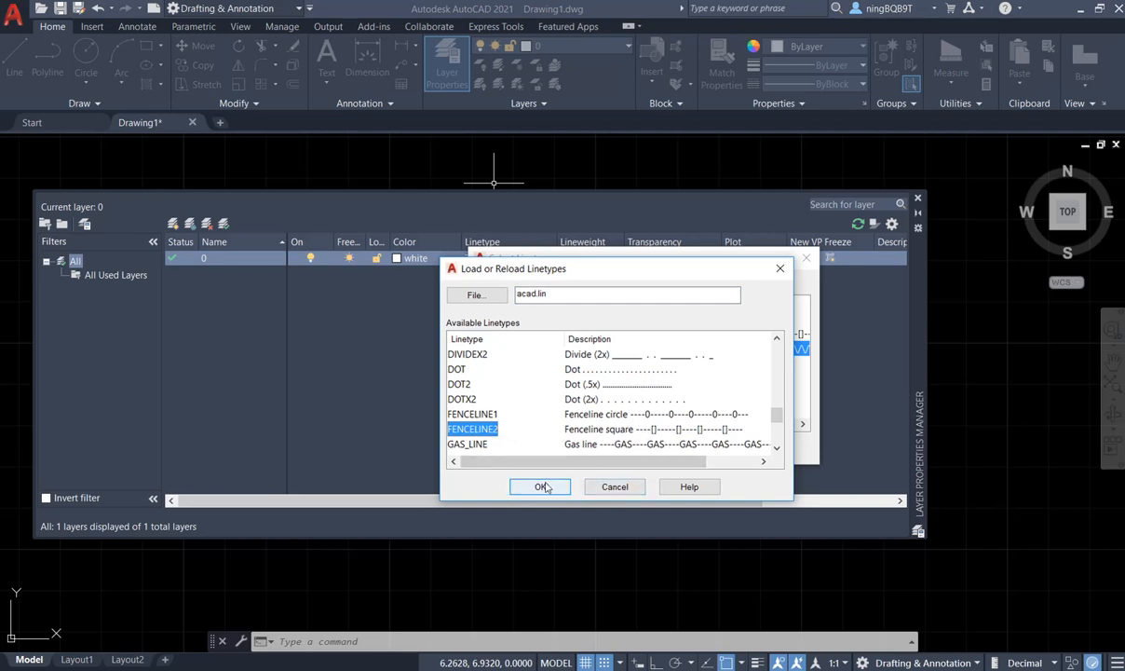
mouse_move(614, 487)
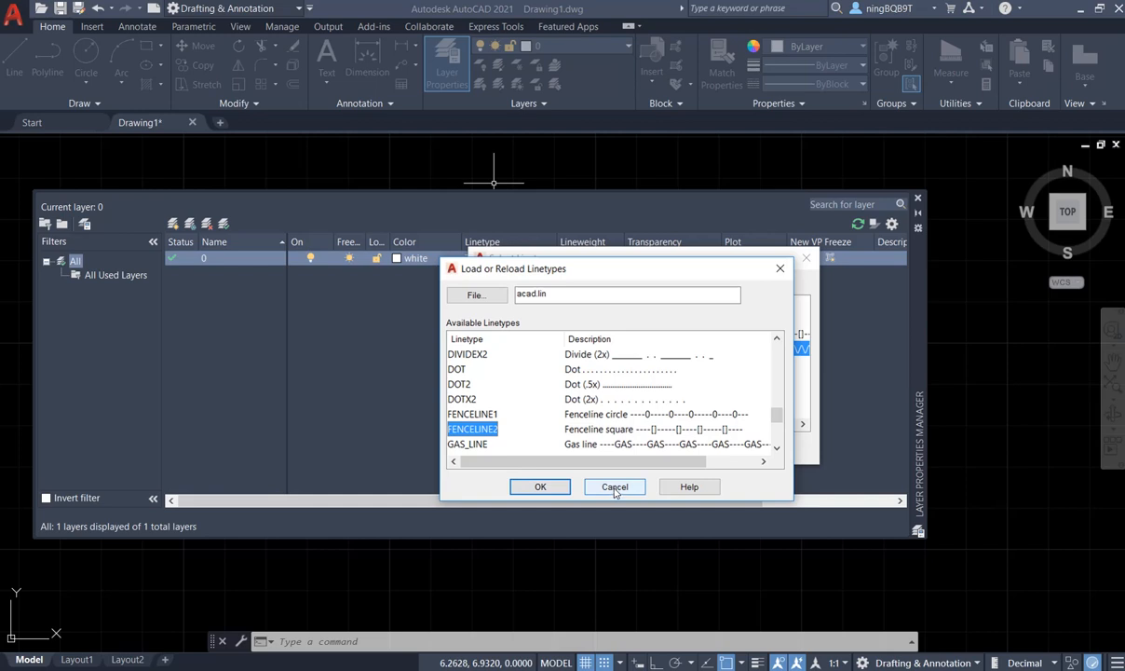
click(540, 486)
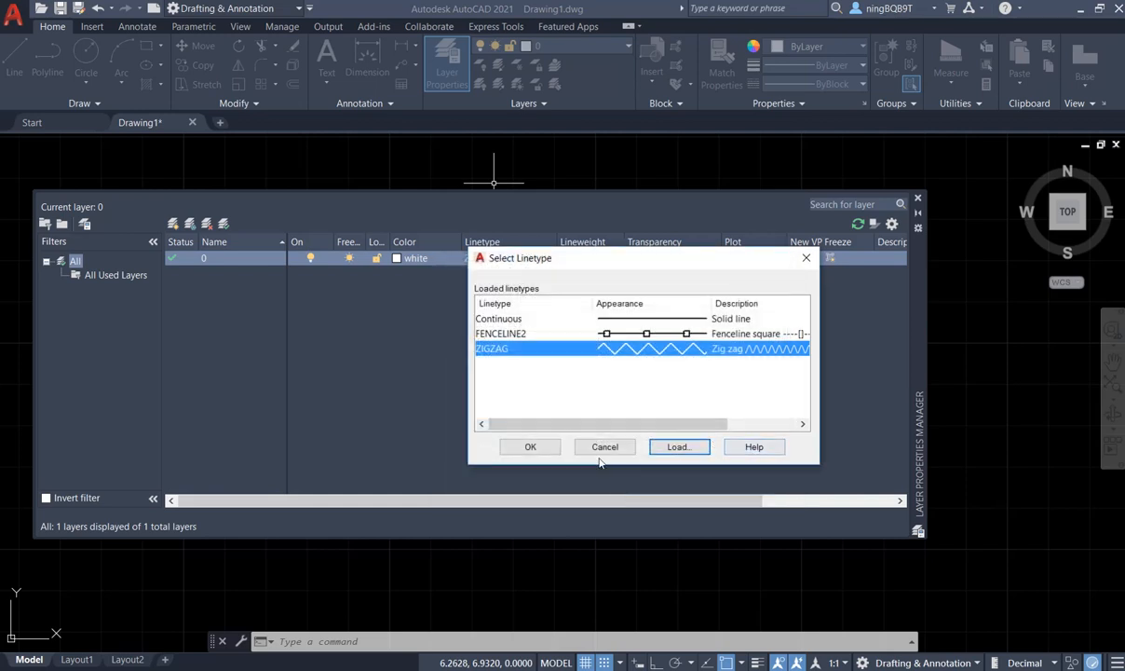
click(529, 448)
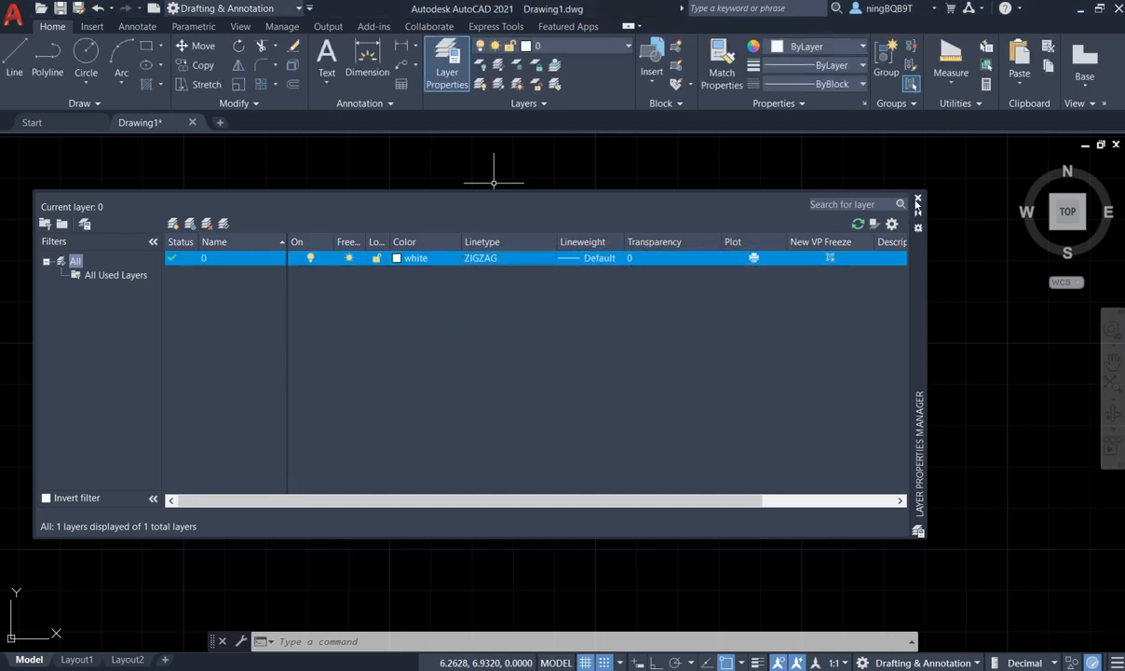
Set FENCELINE2 as the current object linetype in the Properties panel
click(916, 199)
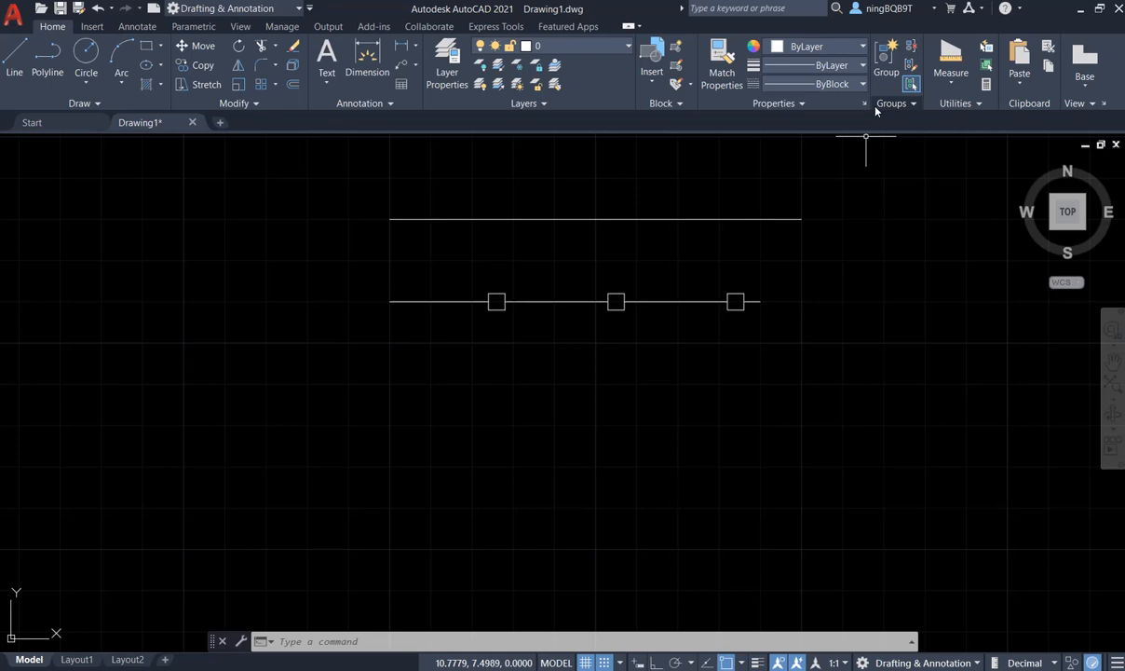
click(860, 84)
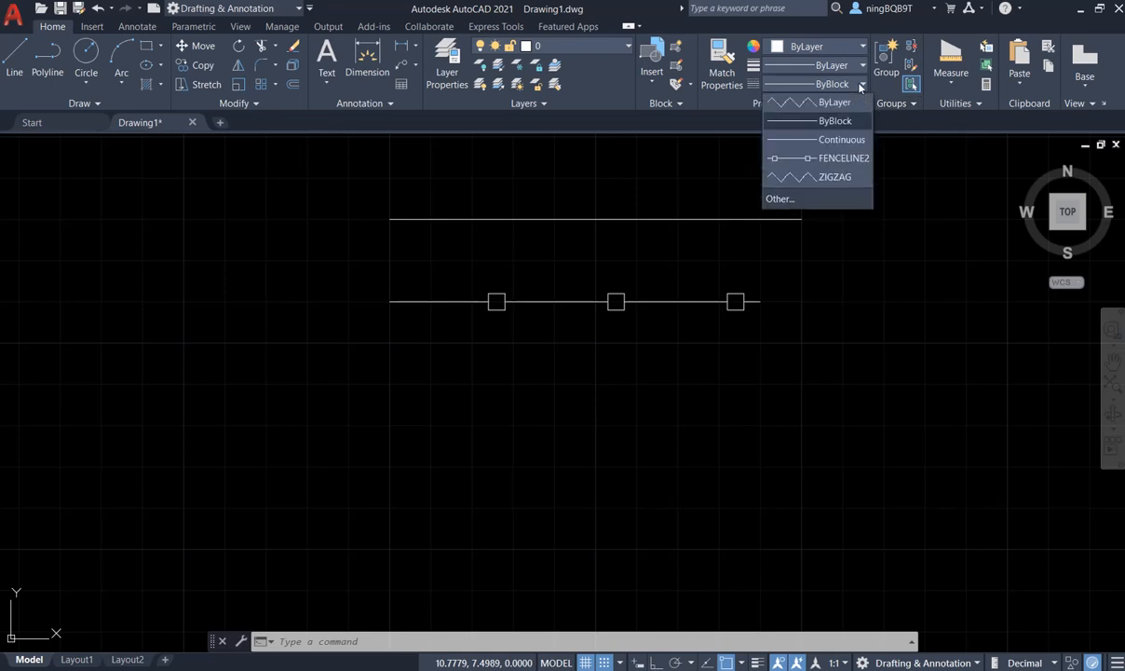
mouse_move(663, 317)
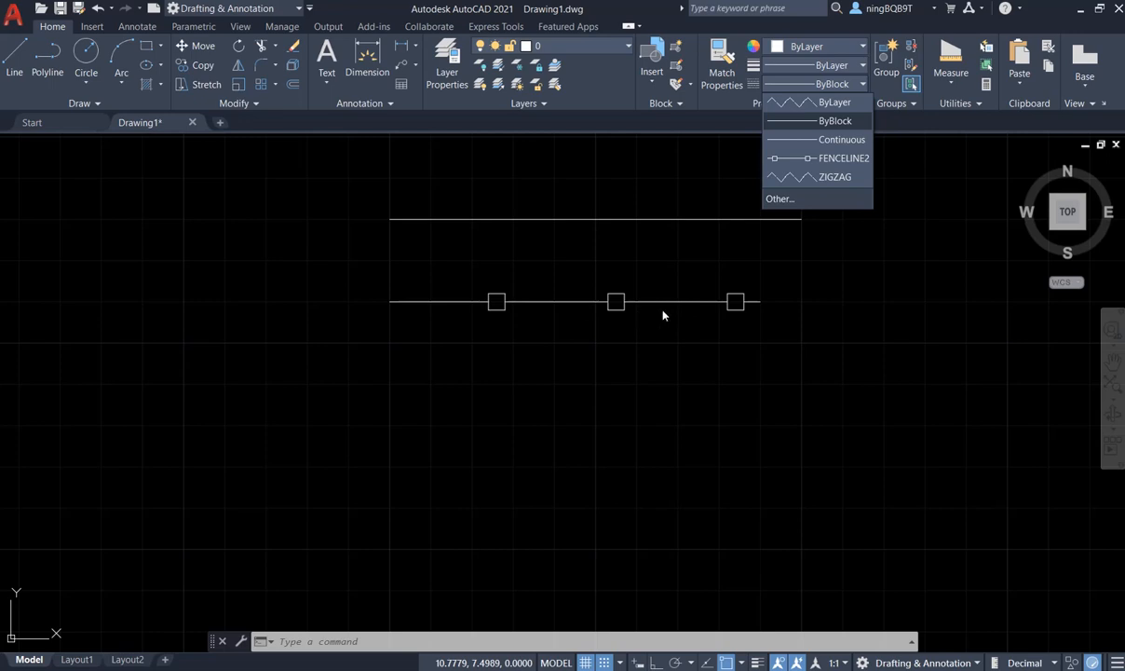
mouse_move(791, 156)
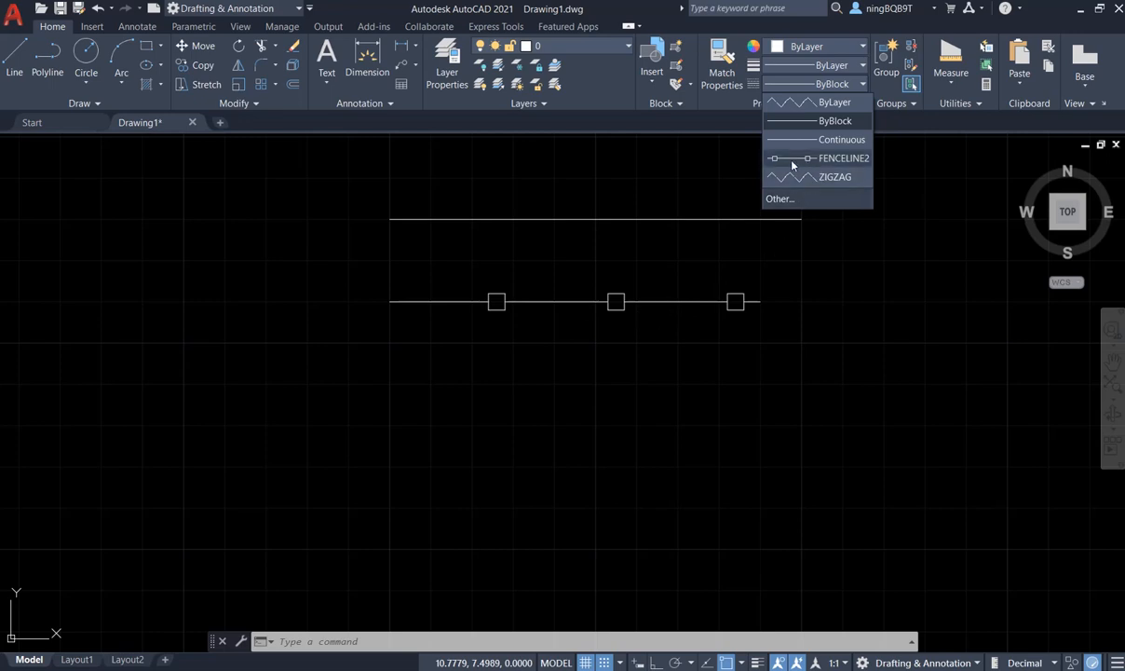
mouse_move(798, 164)
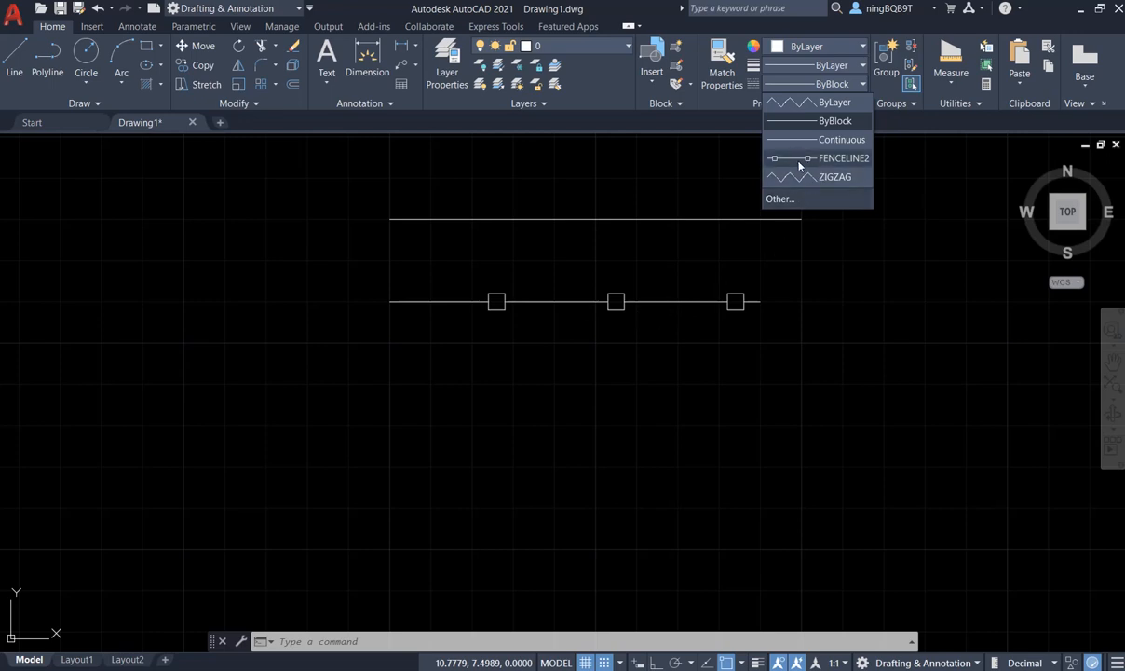
click(842, 156)
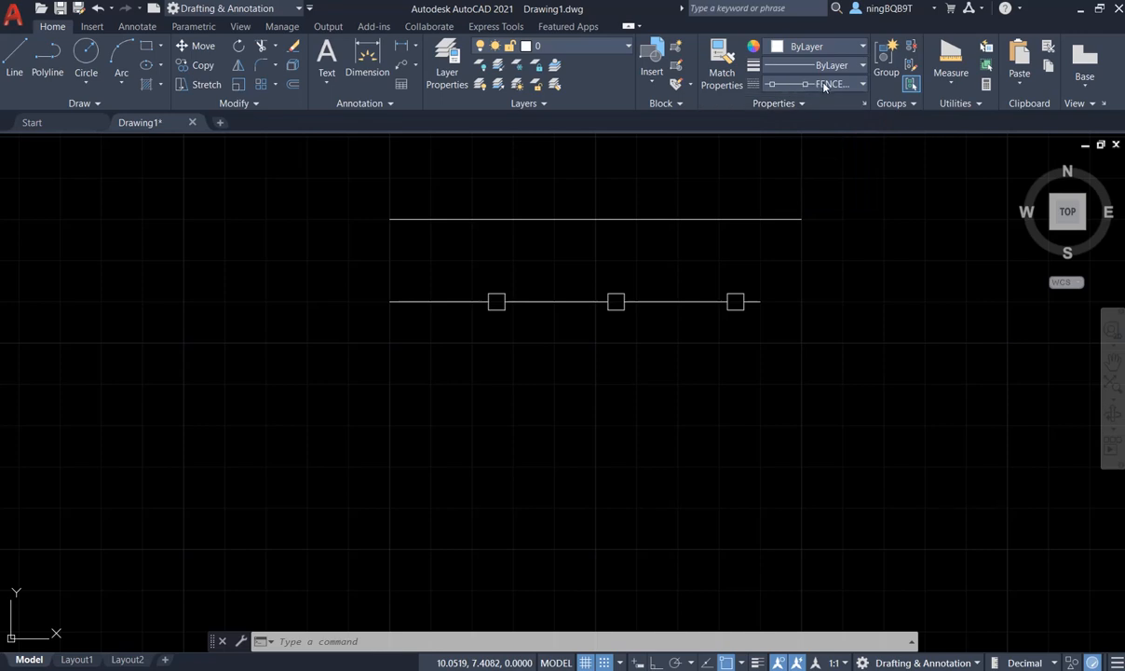
click(860, 83)
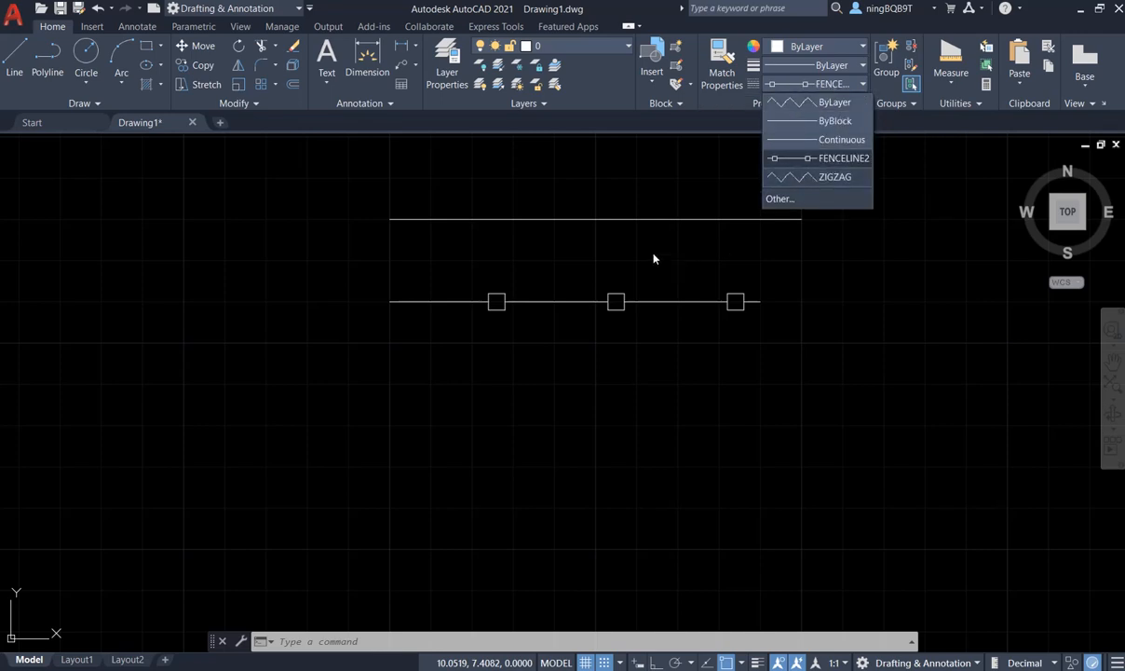
click(421, 320)
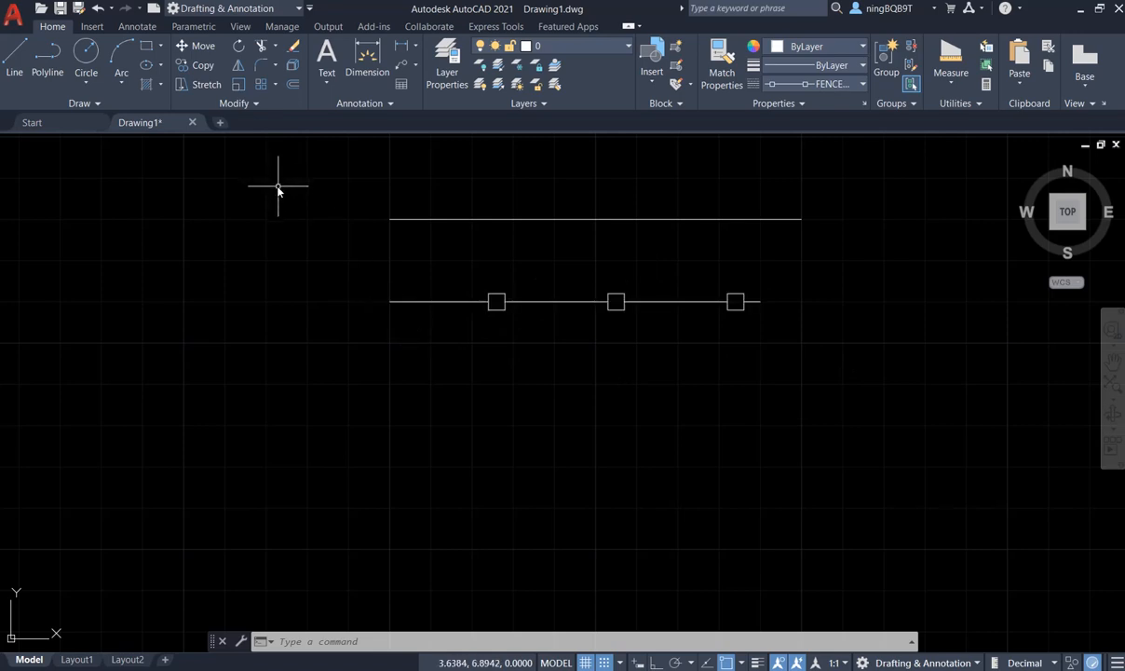
mouse_move(449, 624)
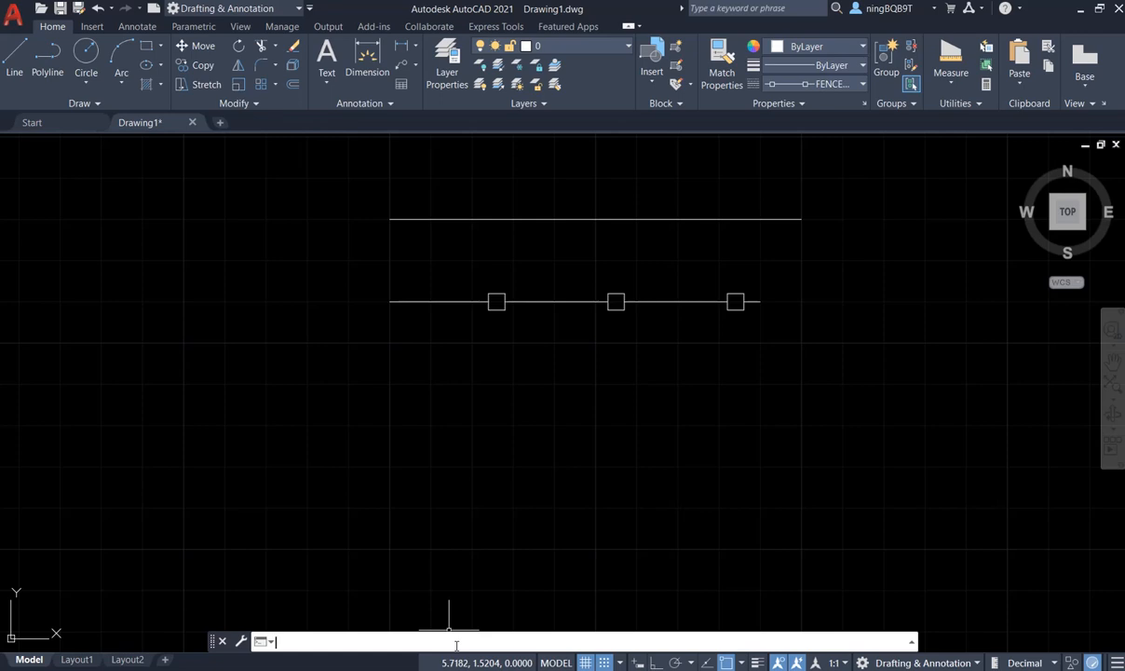
Run REVERSE and pick the lower fence line as the object to flip
text(REVERSE)
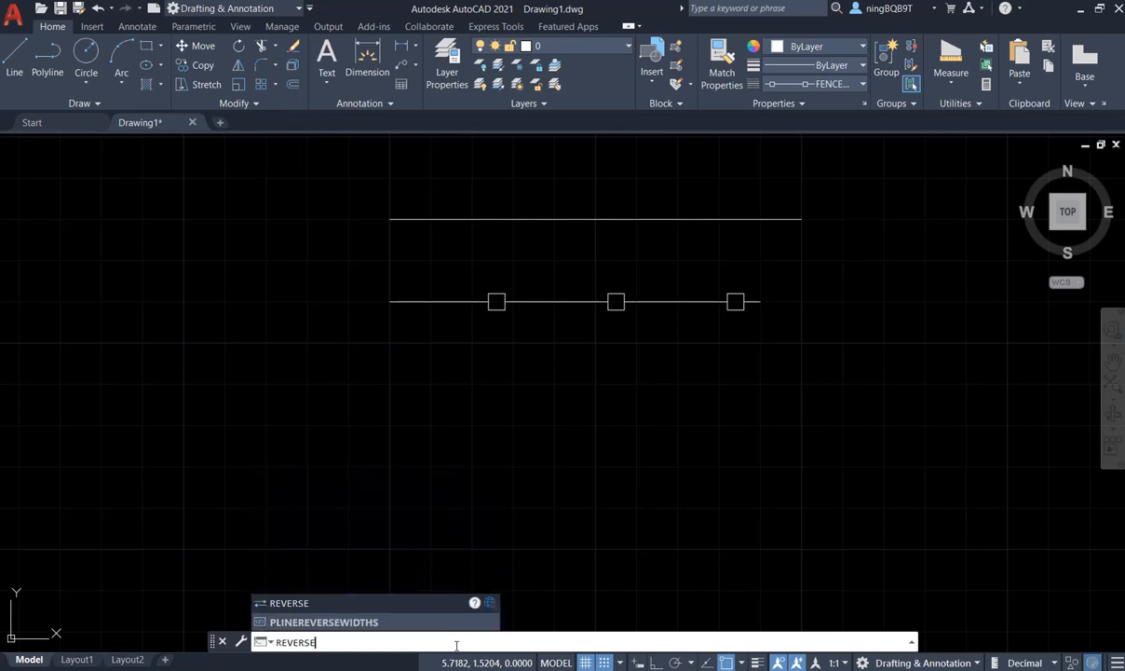
key(Return)
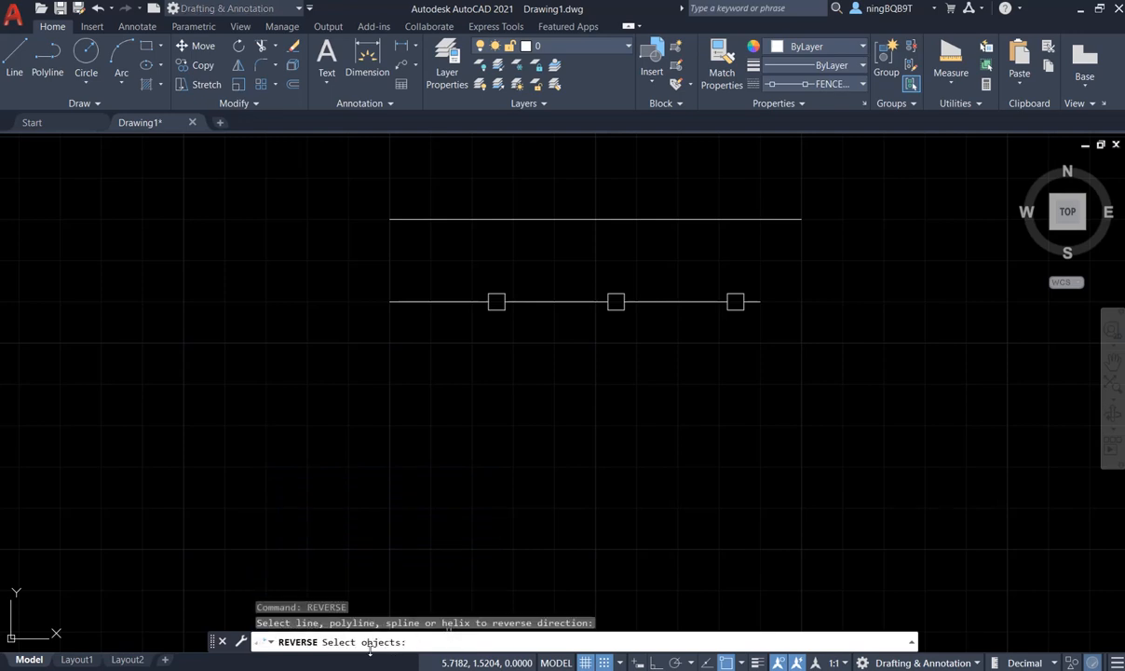
mouse_move(551, 447)
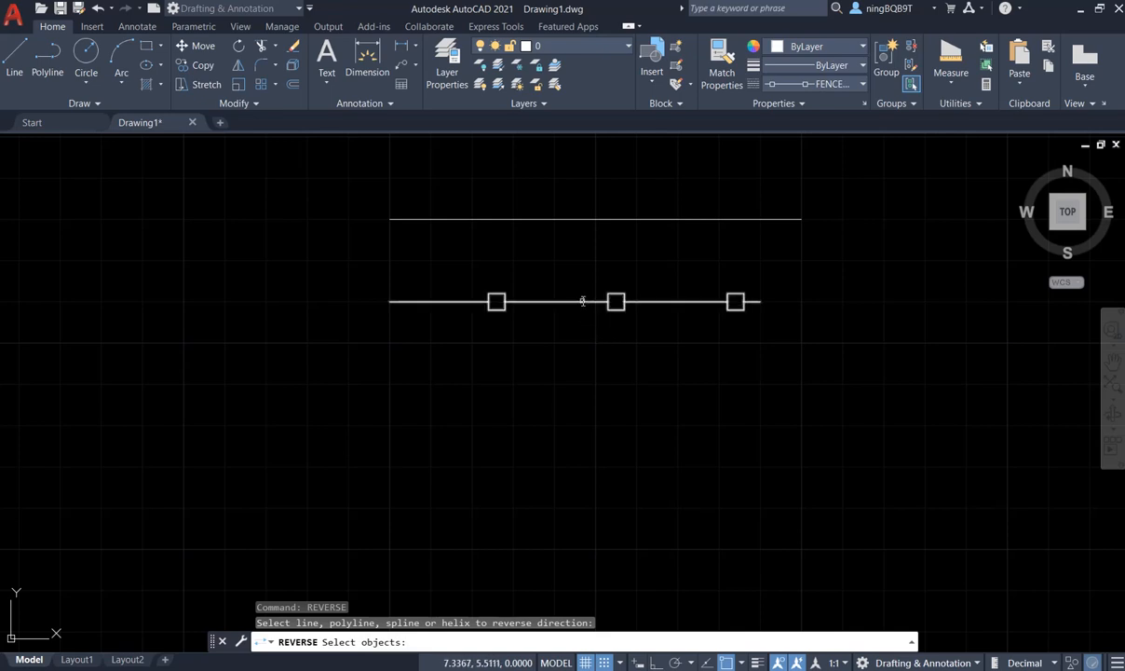
click(581, 302)
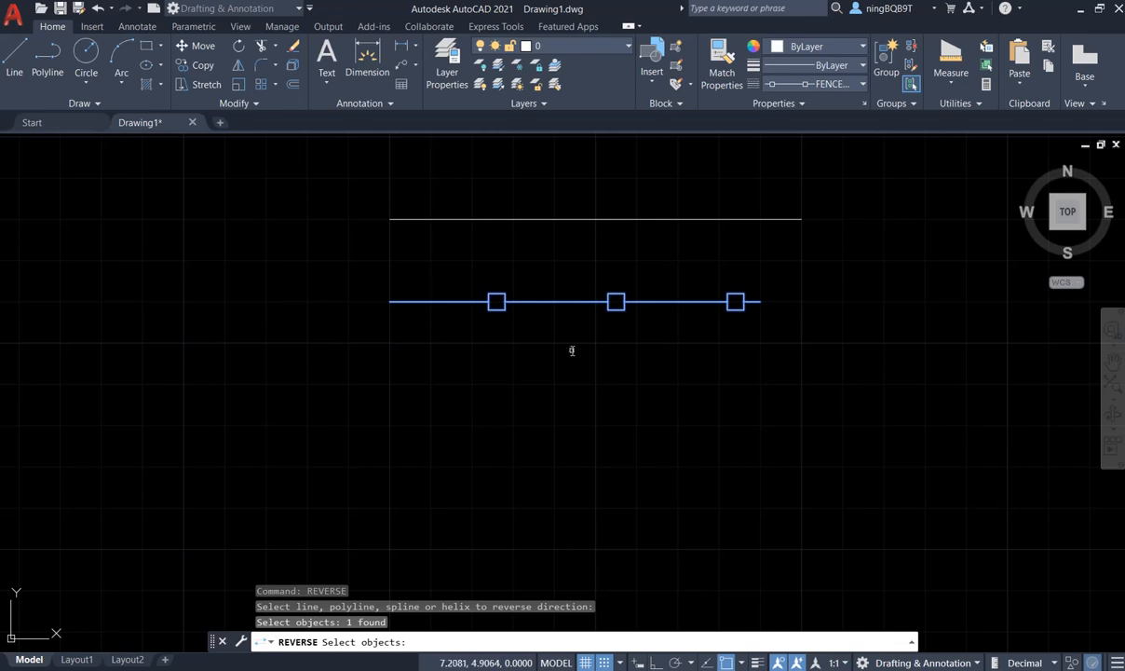
mouse_move(570, 349)
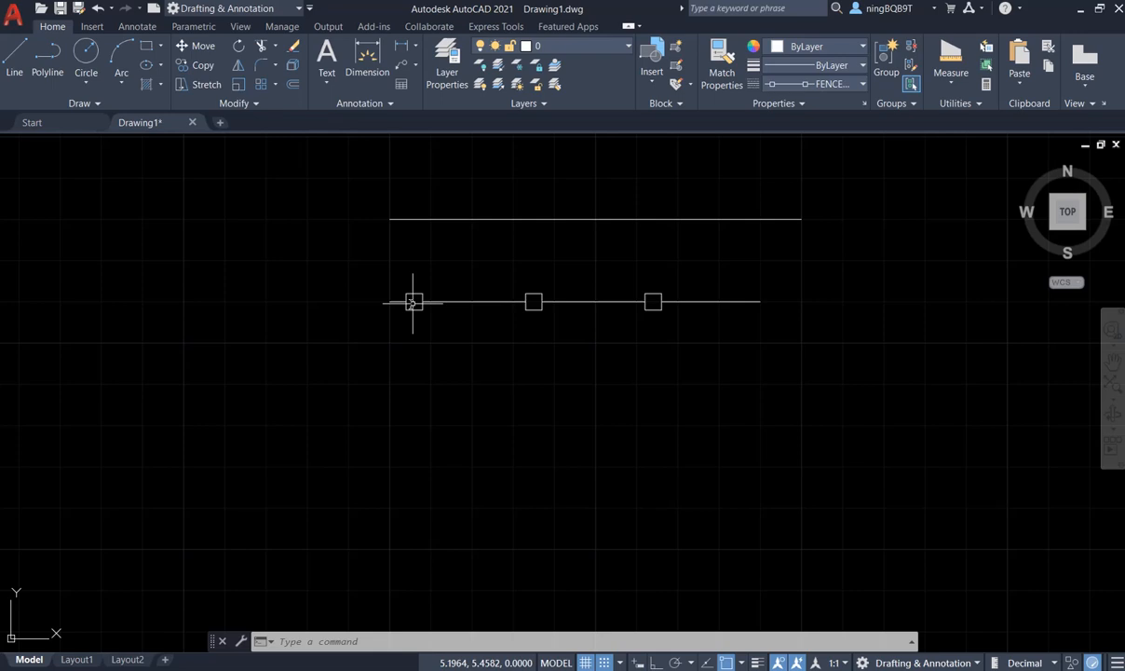
mouse_move(410, 294)
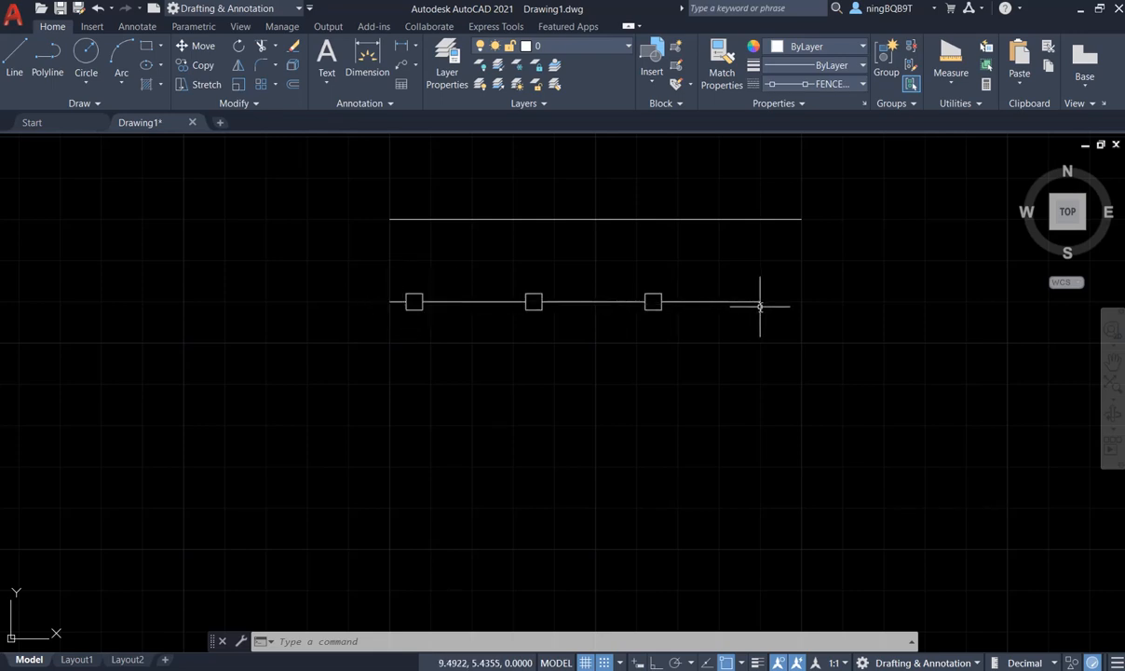
mouse_move(749, 326)
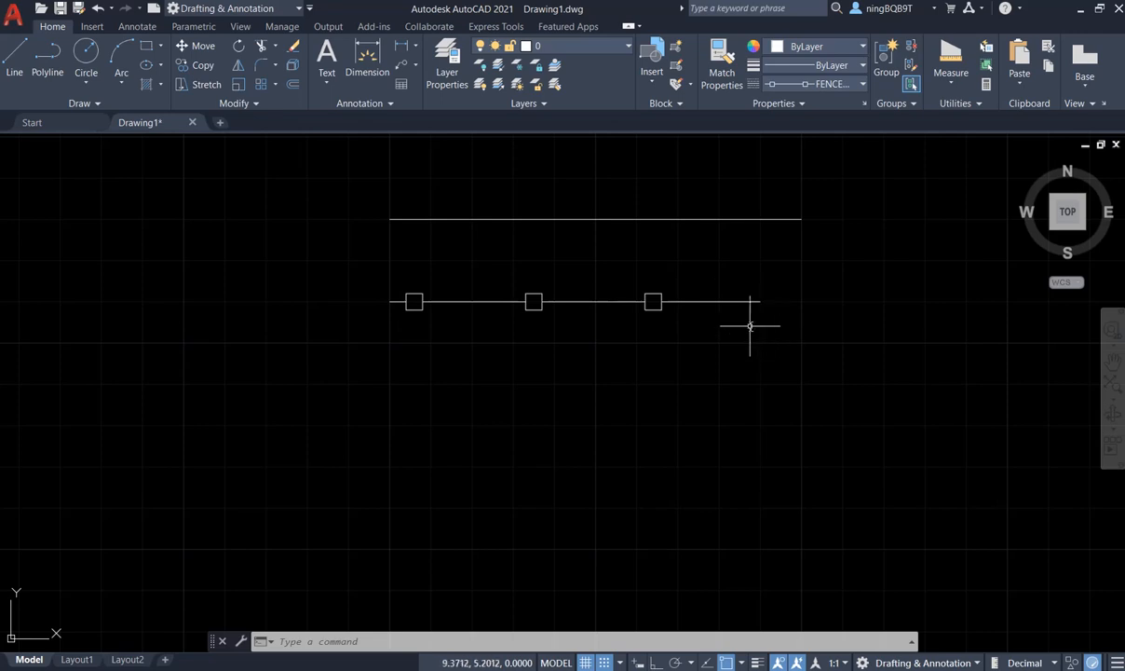
mouse_move(768, 321)
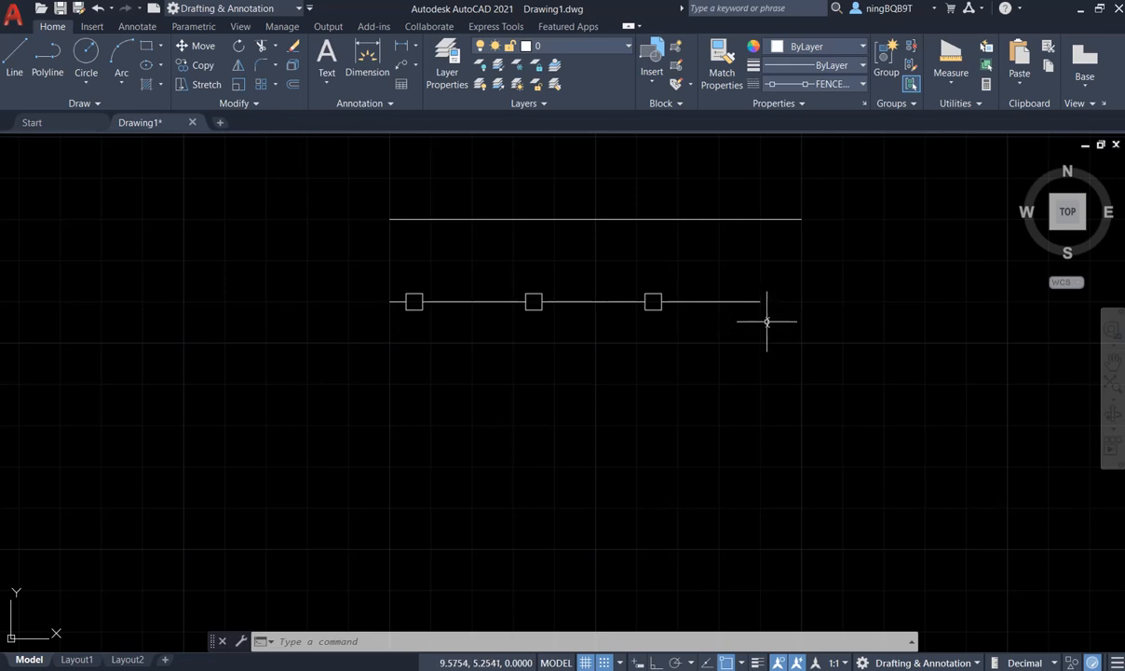
mouse_move(691, 384)
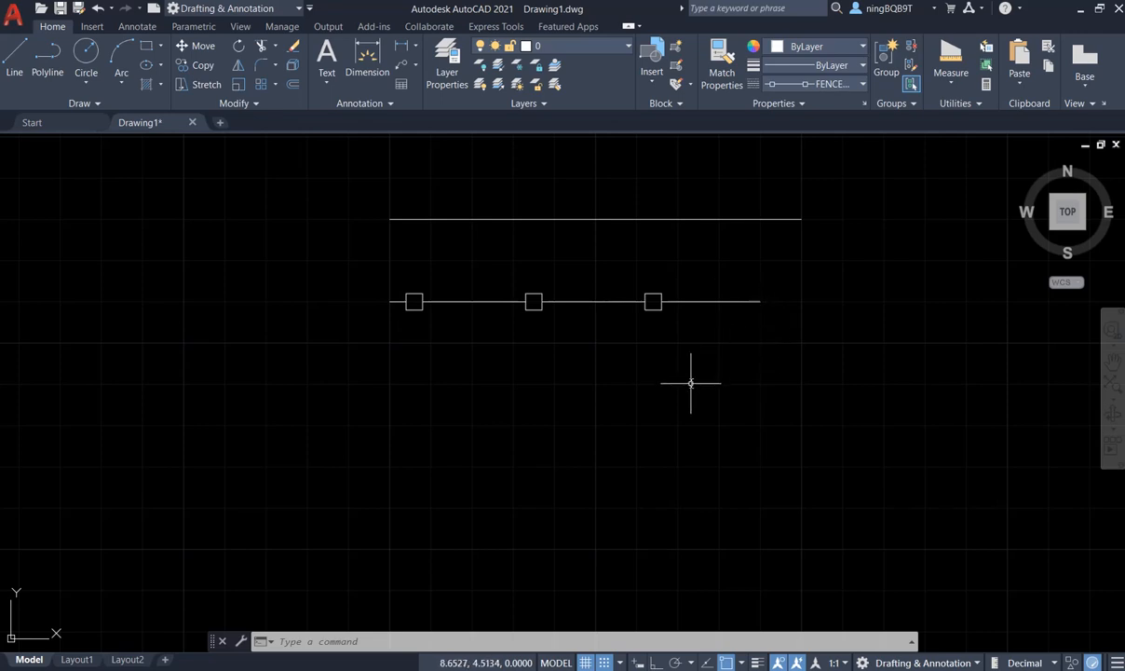
mouse_move(578, 425)
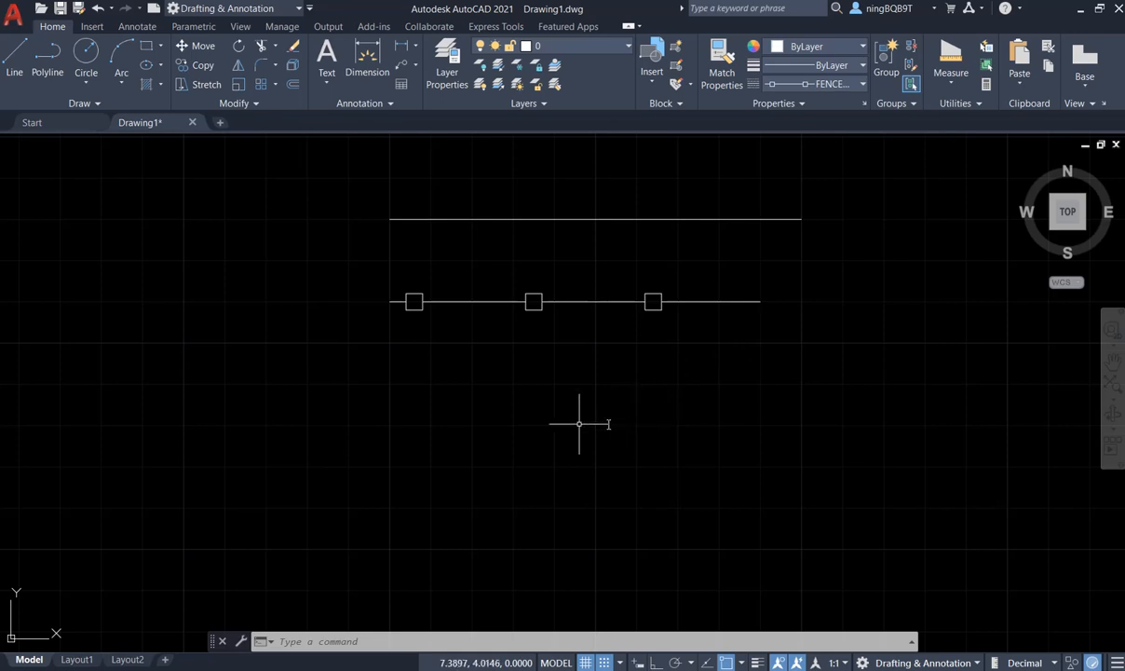
mouse_move(519, 260)
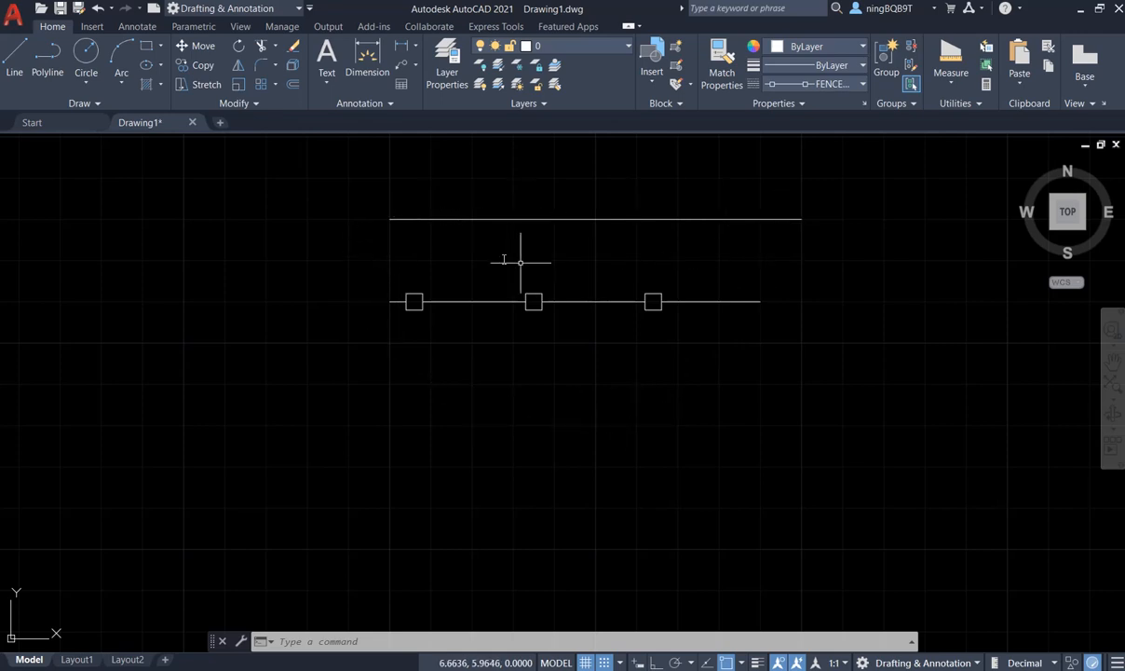
mouse_move(422, 249)
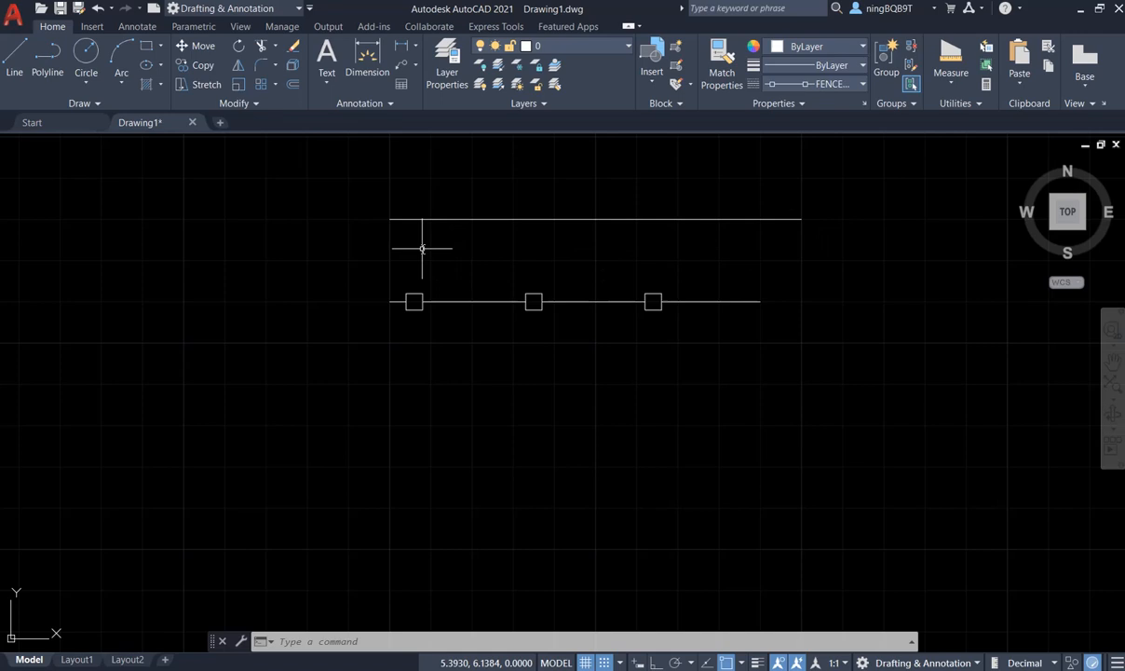
mouse_move(391, 233)
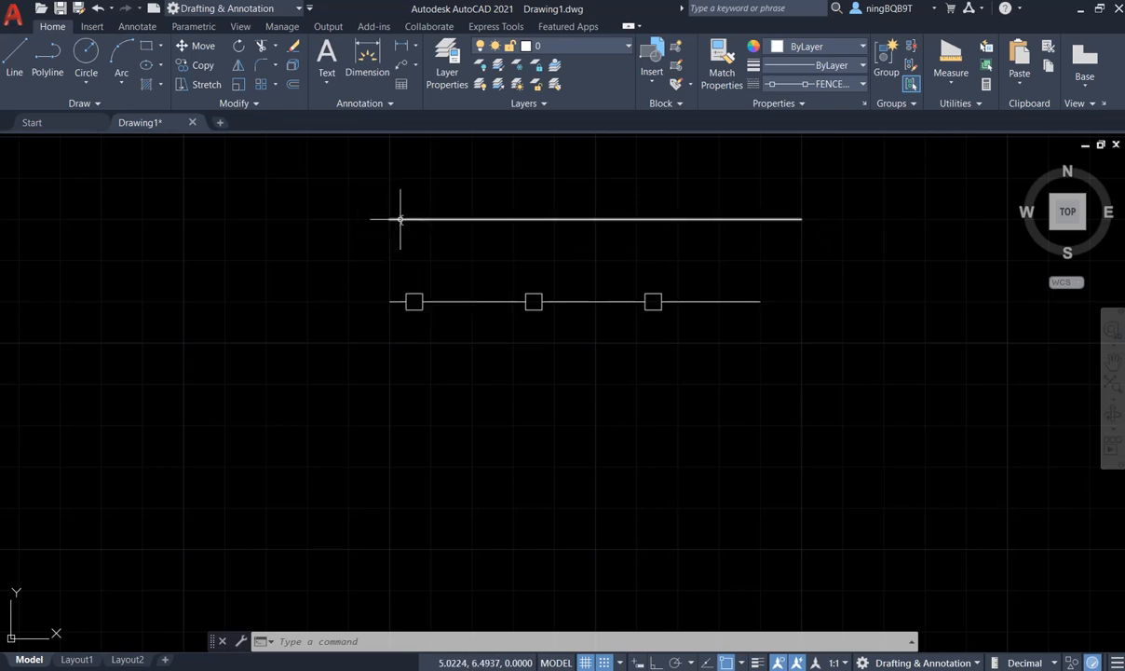
mouse_move(652, 231)
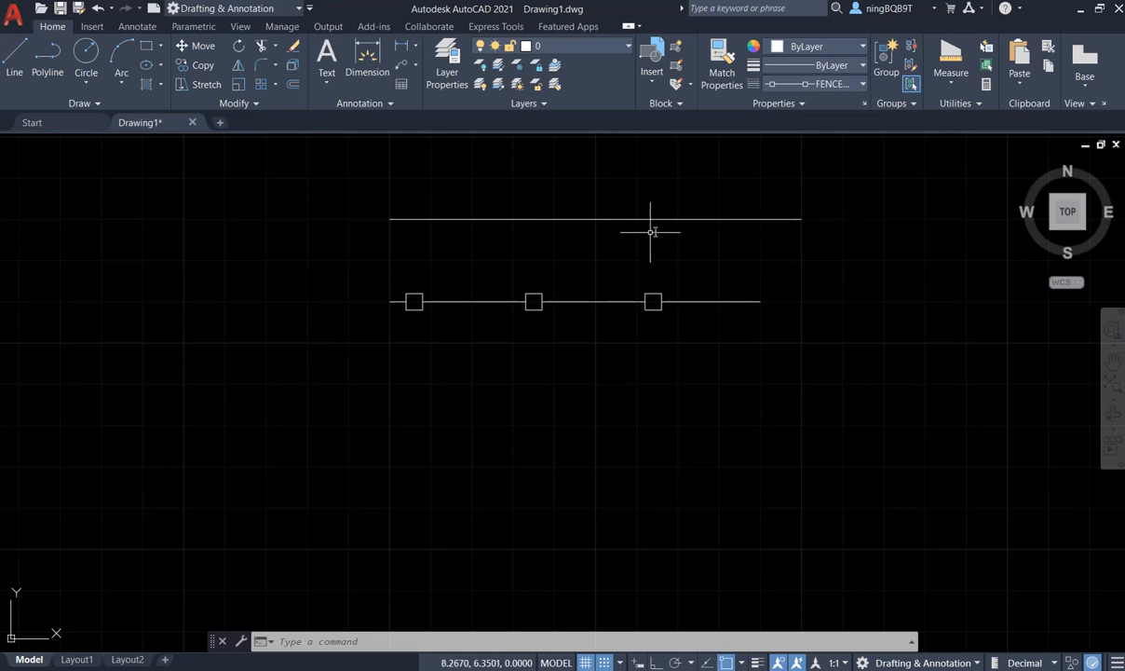
mouse_move(566, 356)
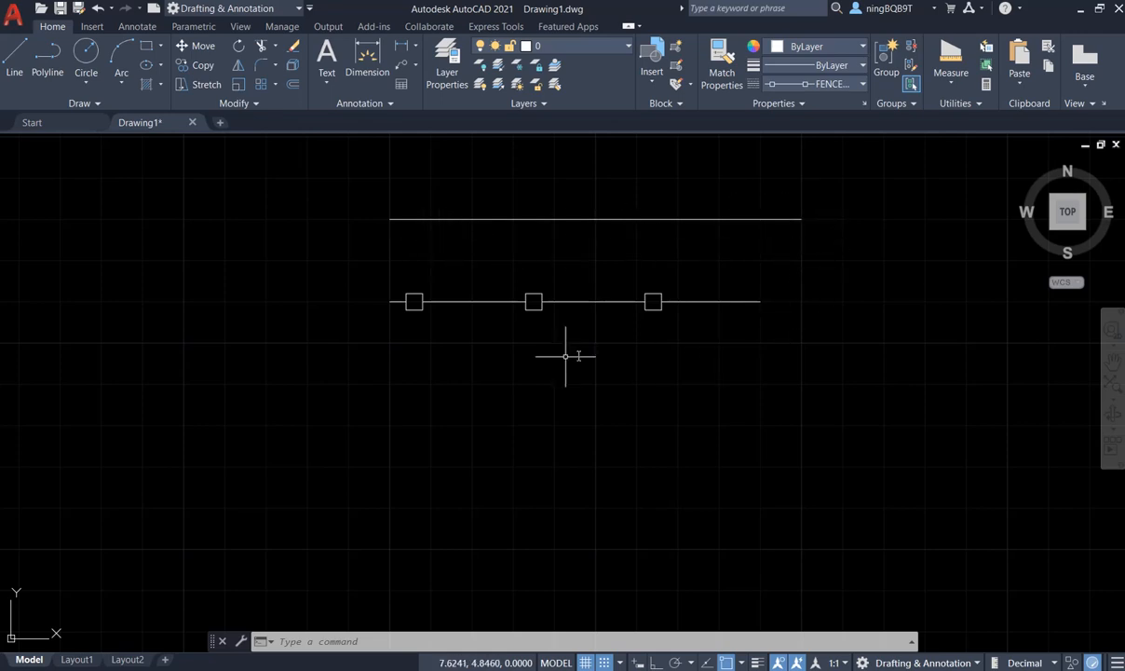
mouse_move(356, 310)
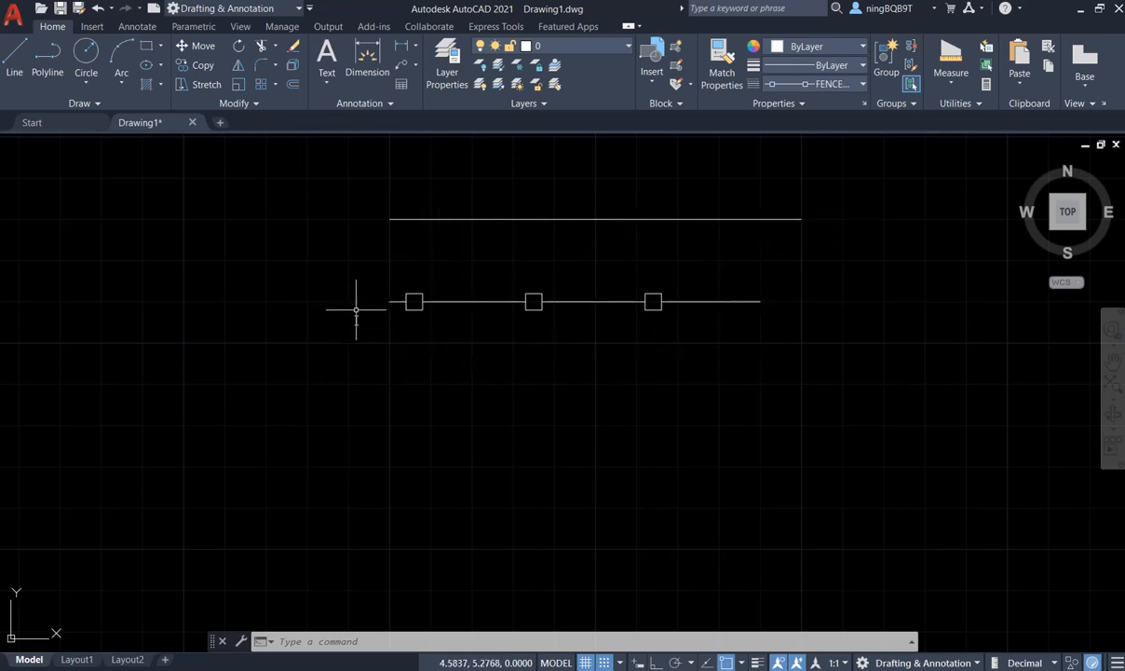
mouse_move(496, 354)
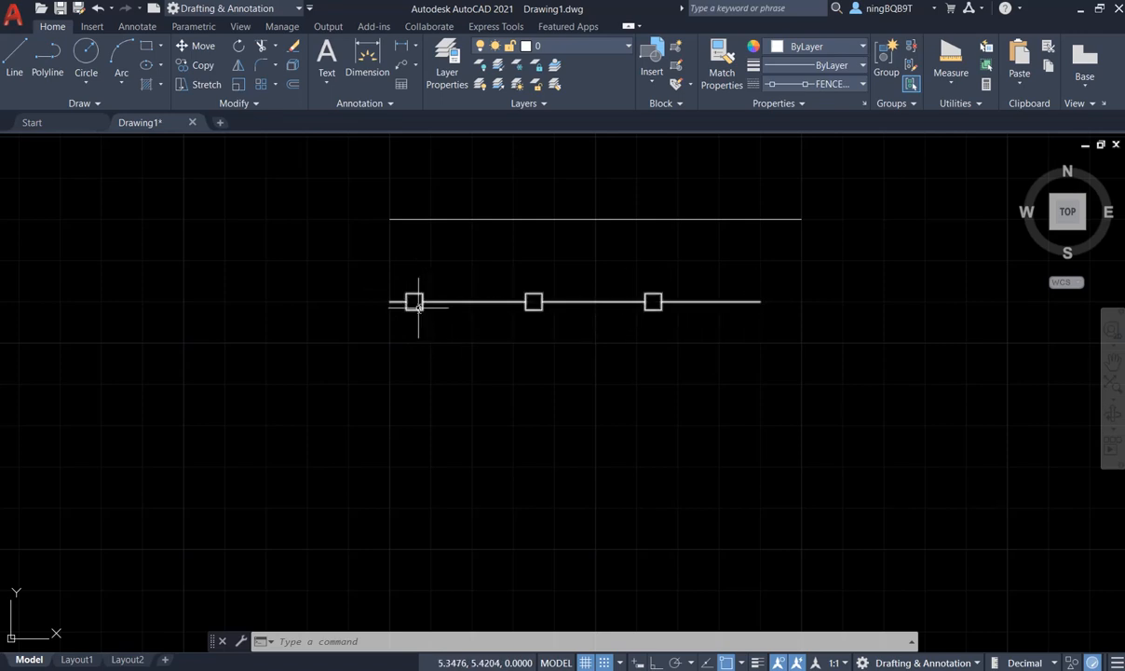
mouse_move(432, 327)
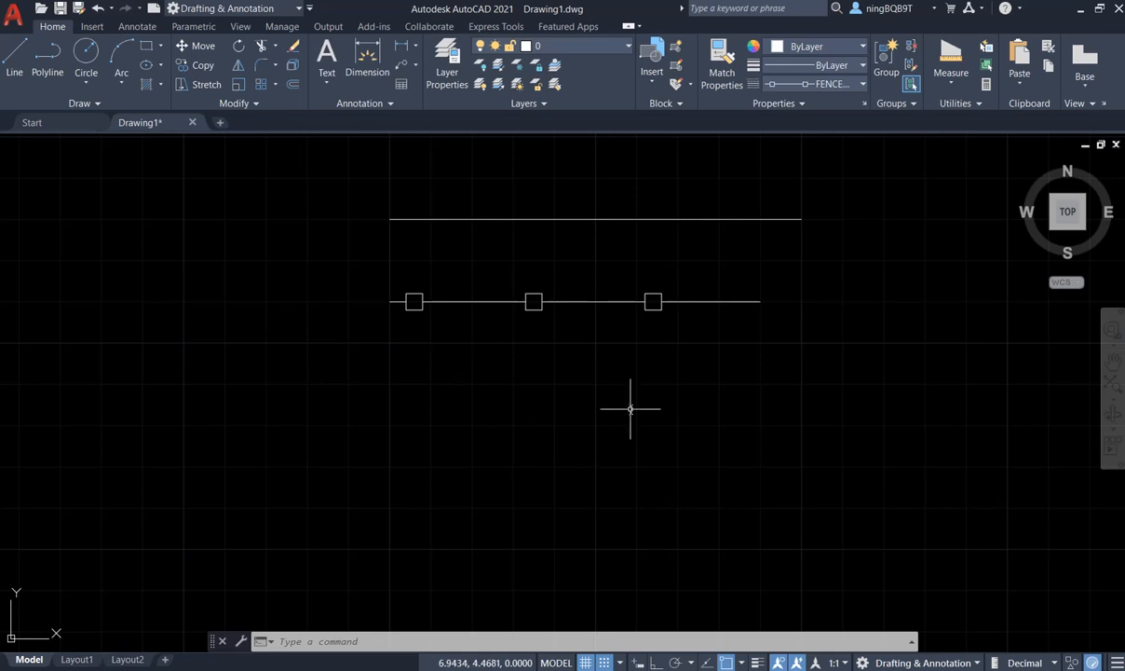
mouse_move(797, 421)
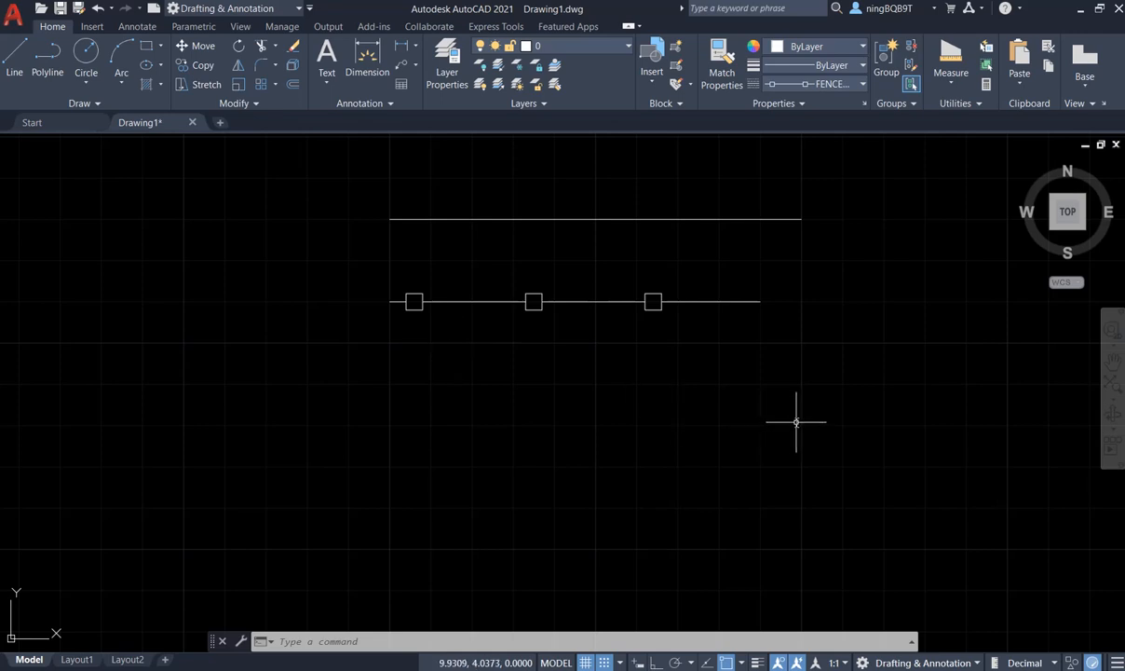